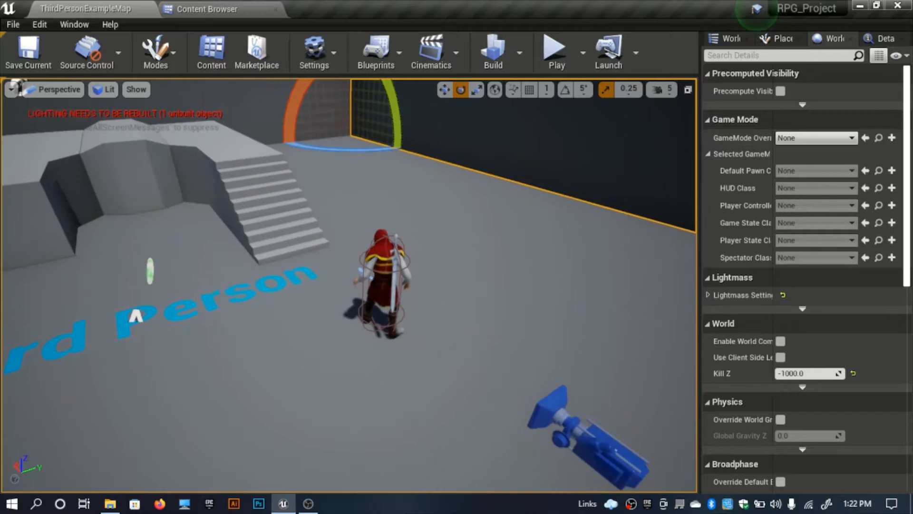
Start a play session of the Third Person map to test the knight drawing his sword.
click(553, 51)
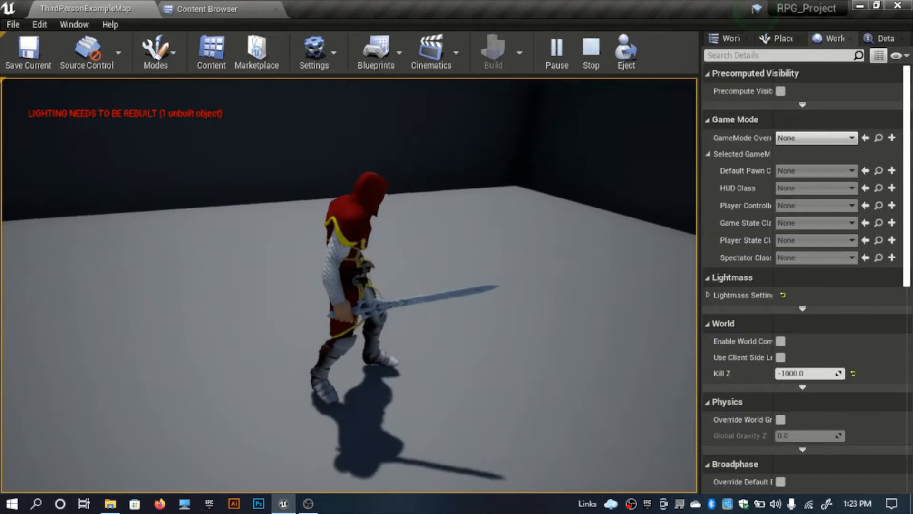
Open the Base_Character blueprint from the Blueprints > Characters folder.
click(590, 52)
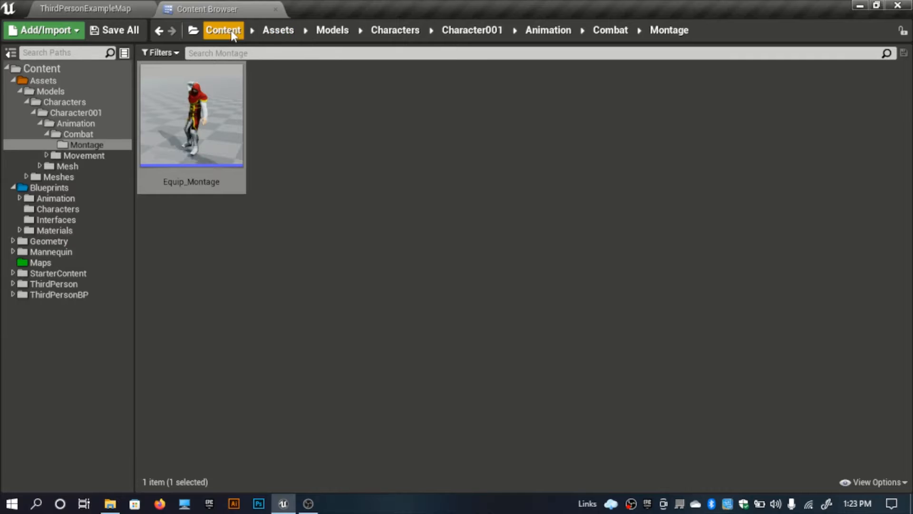
click(57, 209)
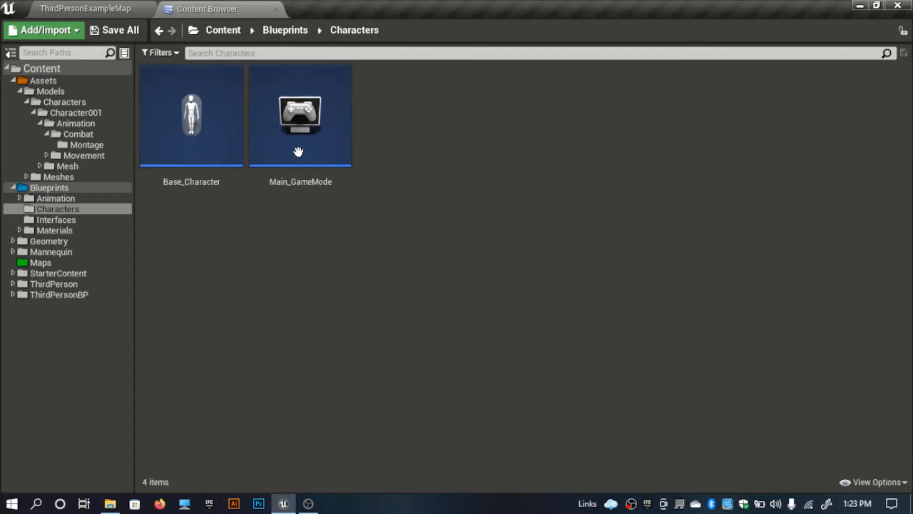
double_click(191, 114)
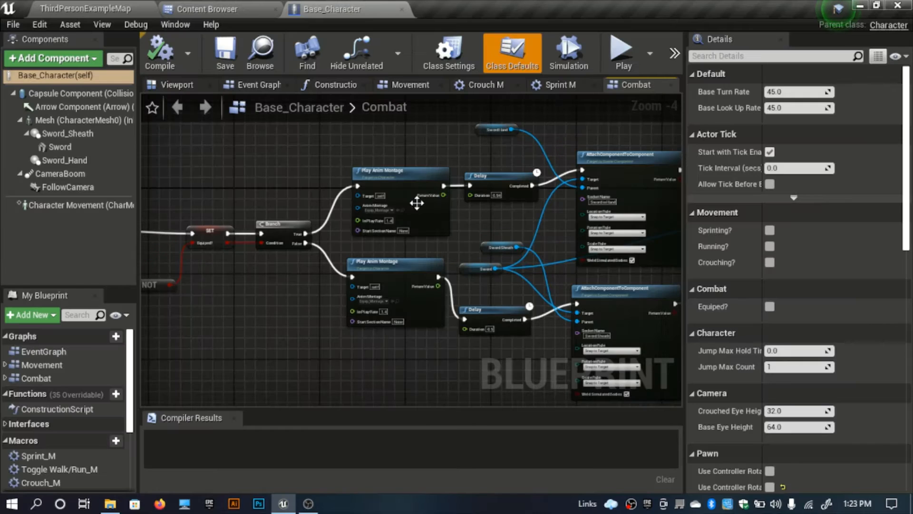
Check the Combat graph's delay before attaching, then view the character in the Viewport.
scroll(up, 3)
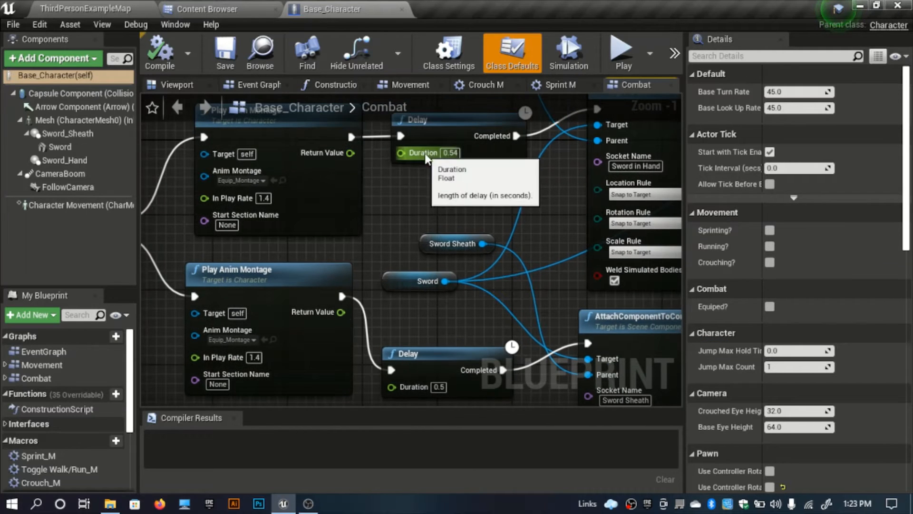
click(449, 152)
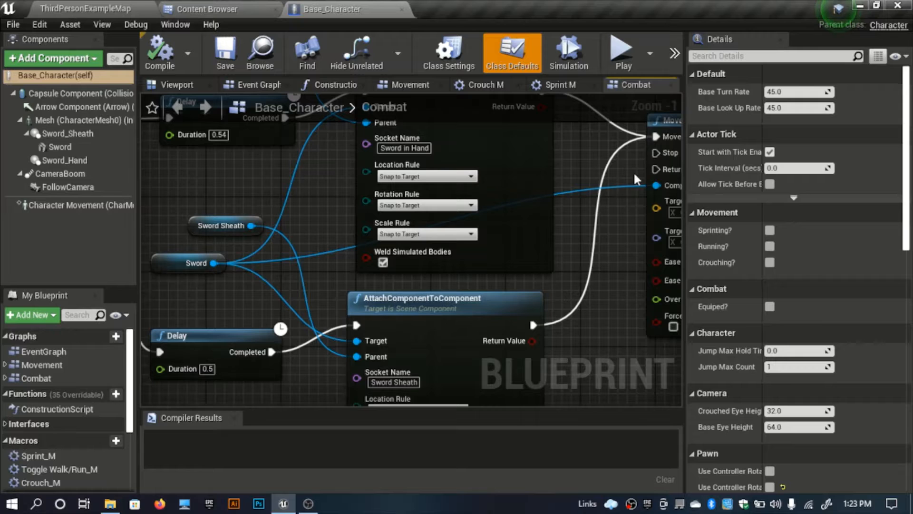
scroll(down, 3)
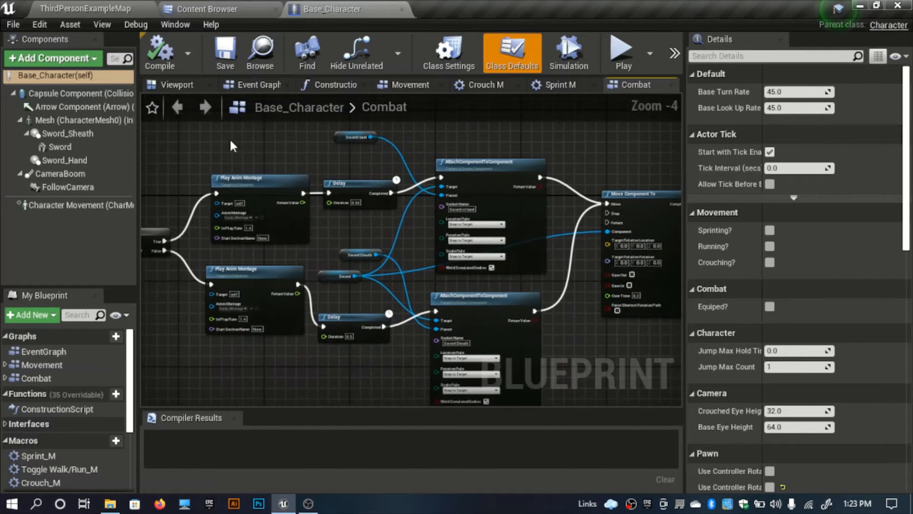
click(174, 84)
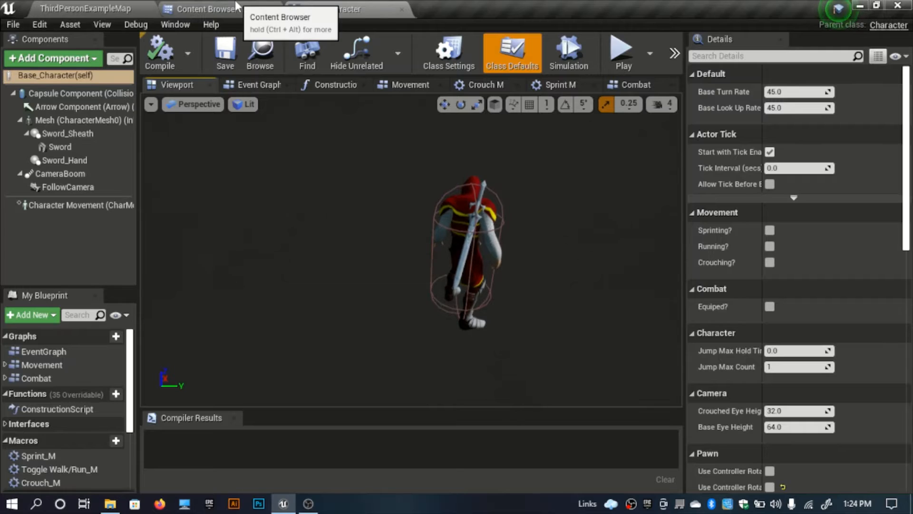
Close Base_Character and open Equip_Montage from Character001's Animation > Combat > Montage folder.
click(204, 9)
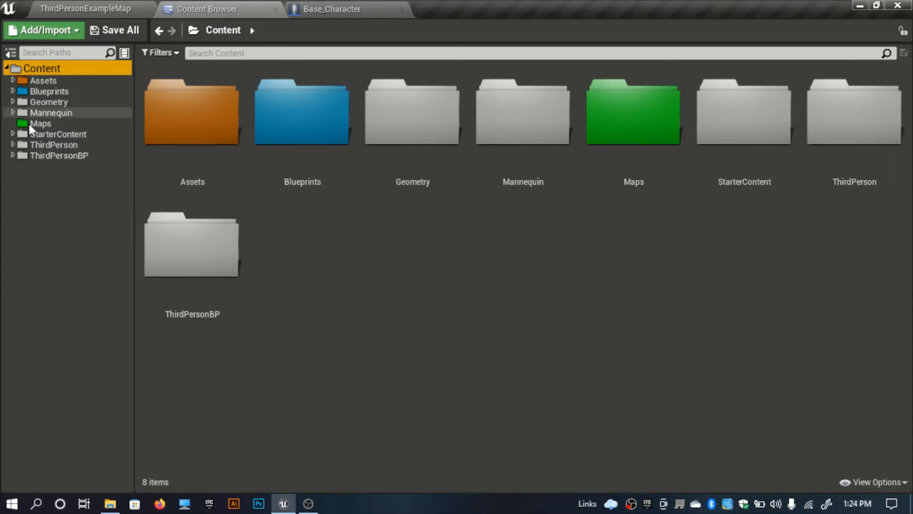
click(332, 9)
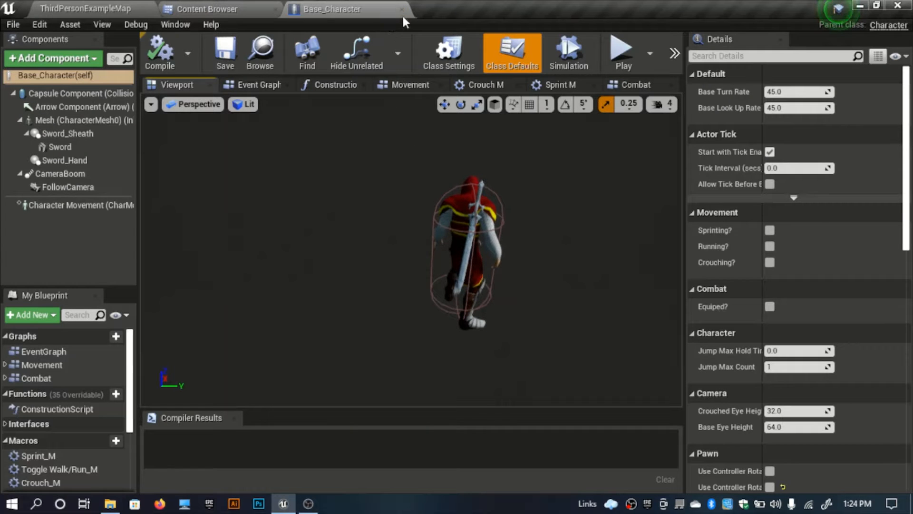
mouse_move(401, 10)
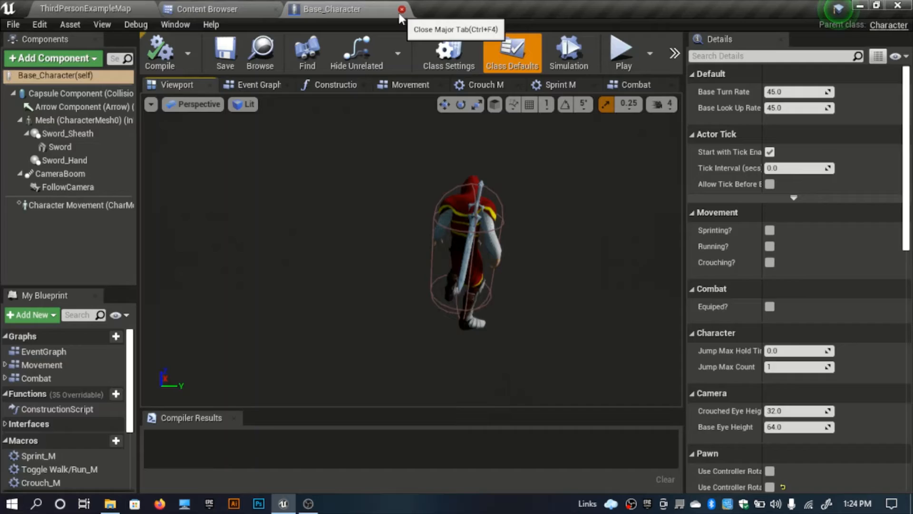
click(402, 10)
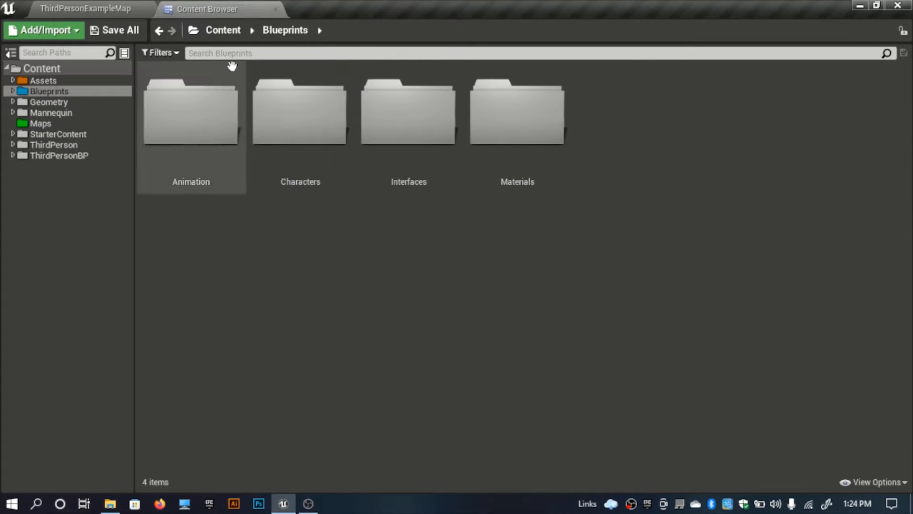
click(43, 80)
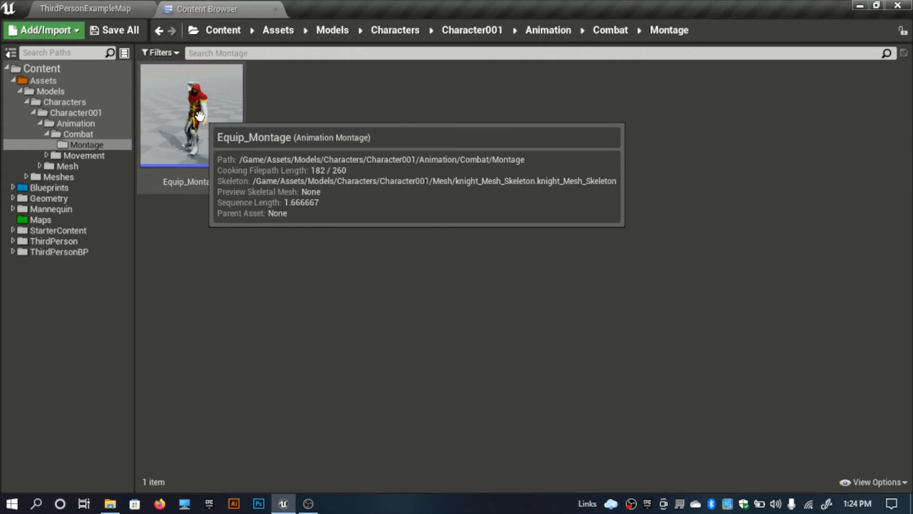
double_click(190, 114)
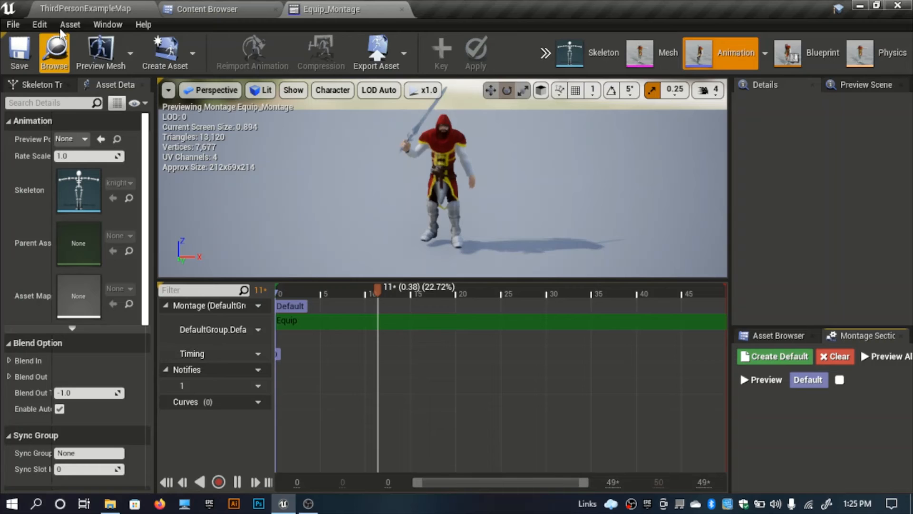
Use the Anim Slot Manager to add a slot named UpperAnims under DefaultGroup.
click(107, 24)
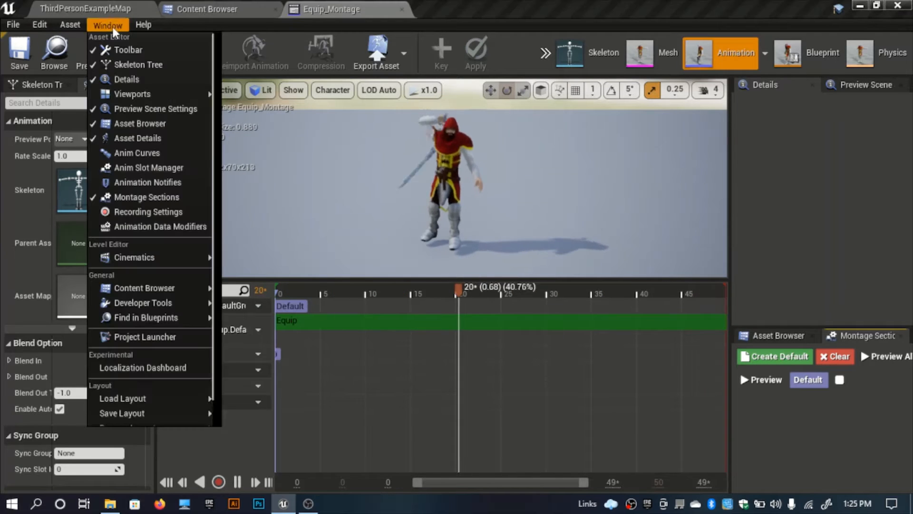
mouse_move(149, 182)
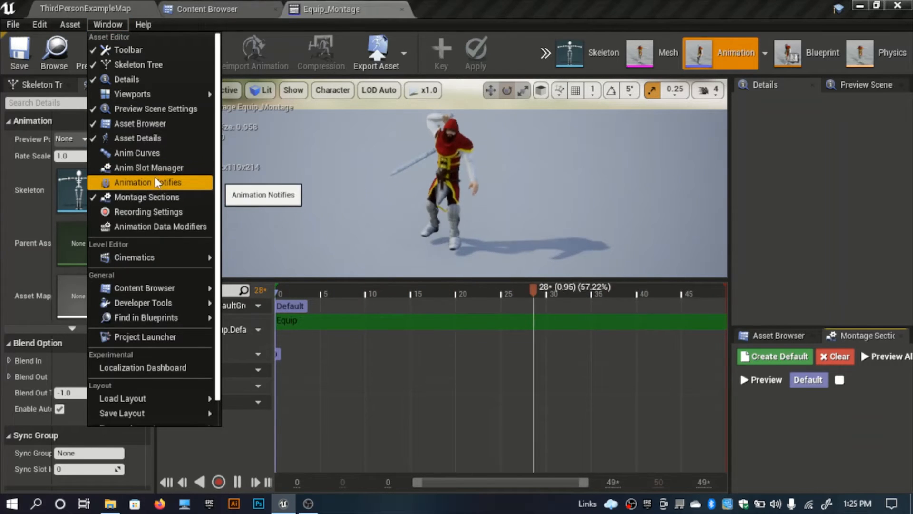
click(148, 167)
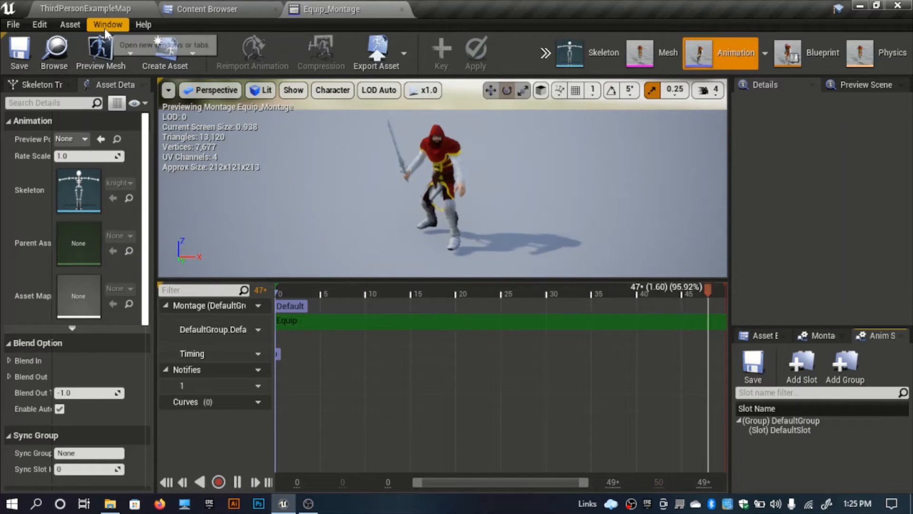
click(107, 25)
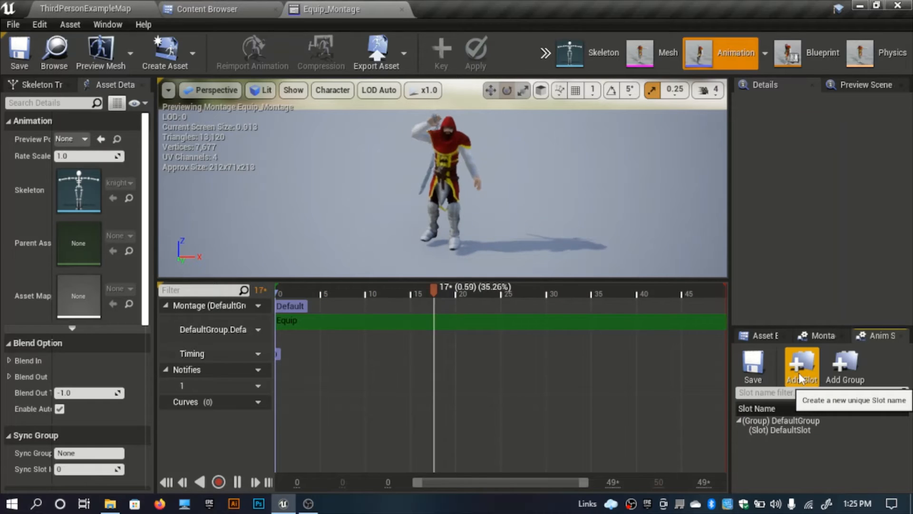
click(801, 361)
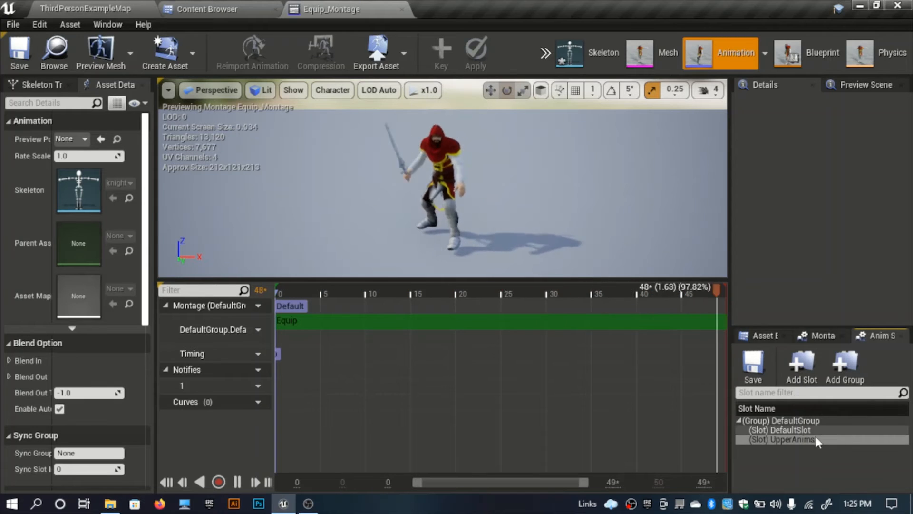
click(781, 439)
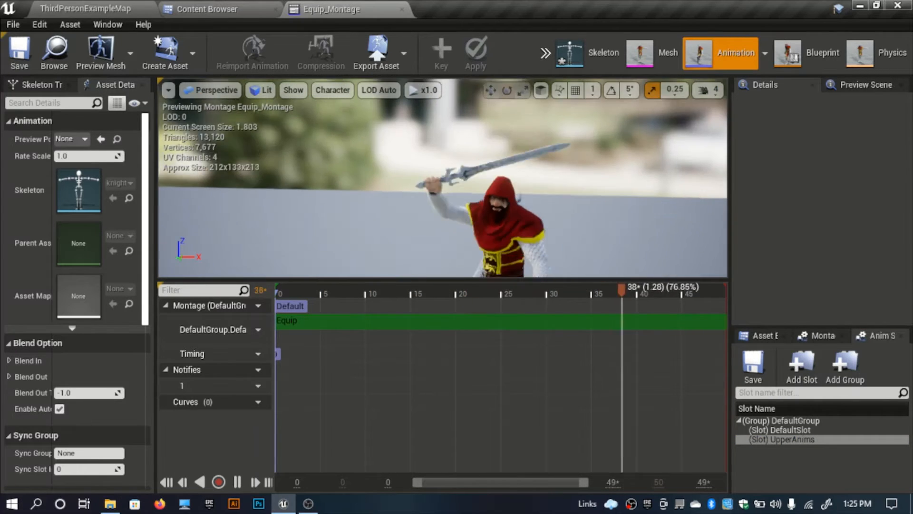
Assign the Equip_Montage track to DefaultGroup.UpperAnims, keeping Preview Slot checked.
click(253, 330)
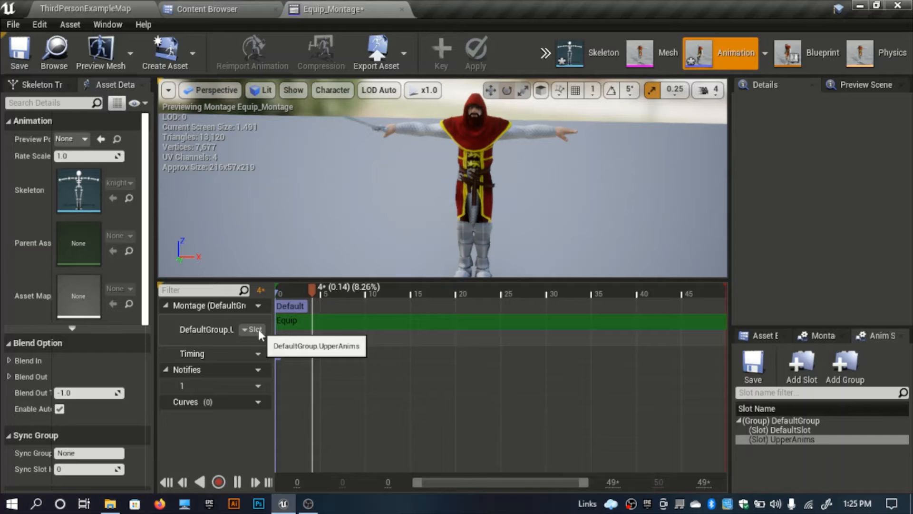
click(252, 330)
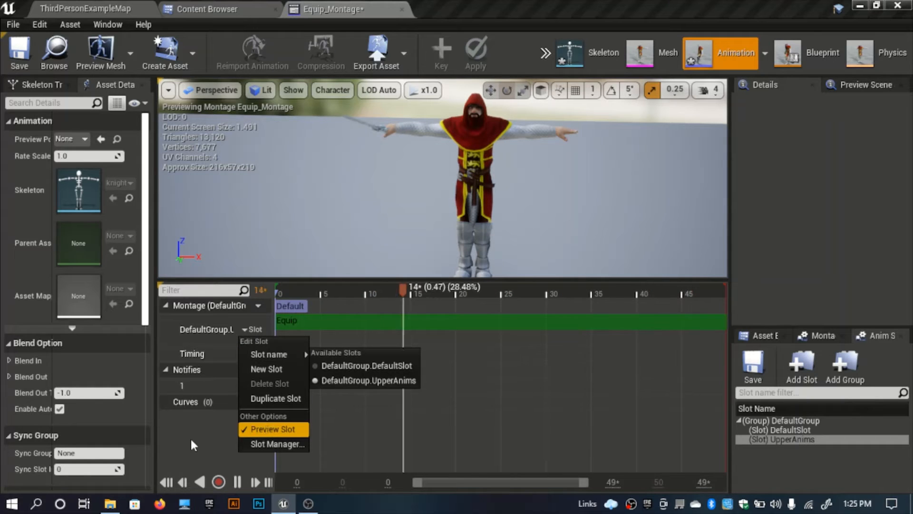
mouse_move(273, 429)
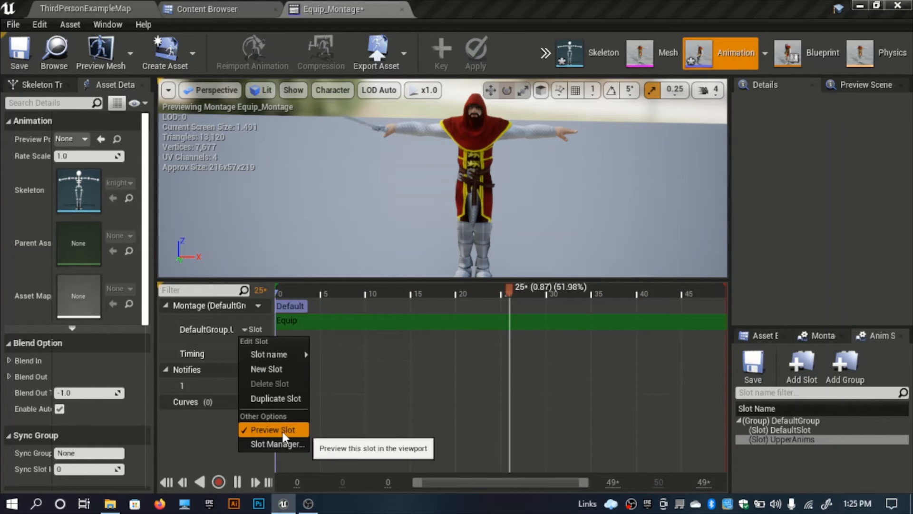
click(270, 429)
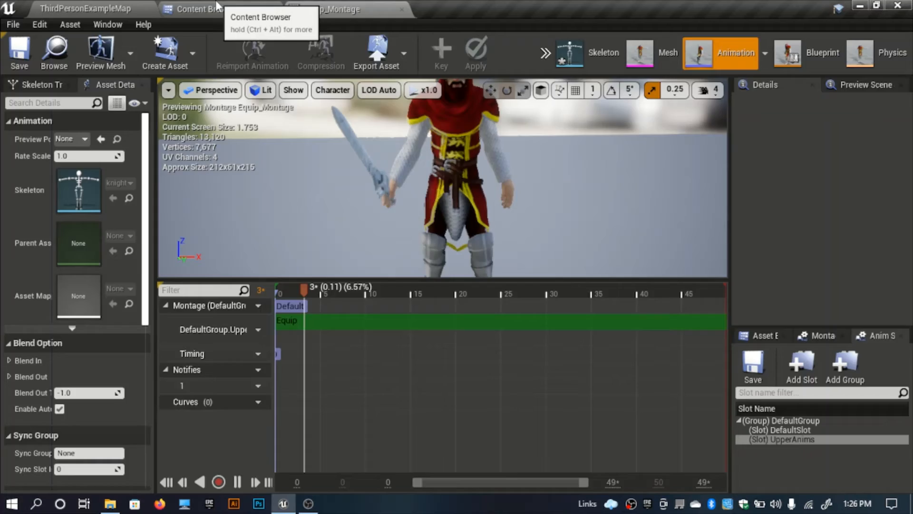
Open Knight_AnimBP's AnimGraph from Blueprints > Animation > Blueprints.
click(201, 9)
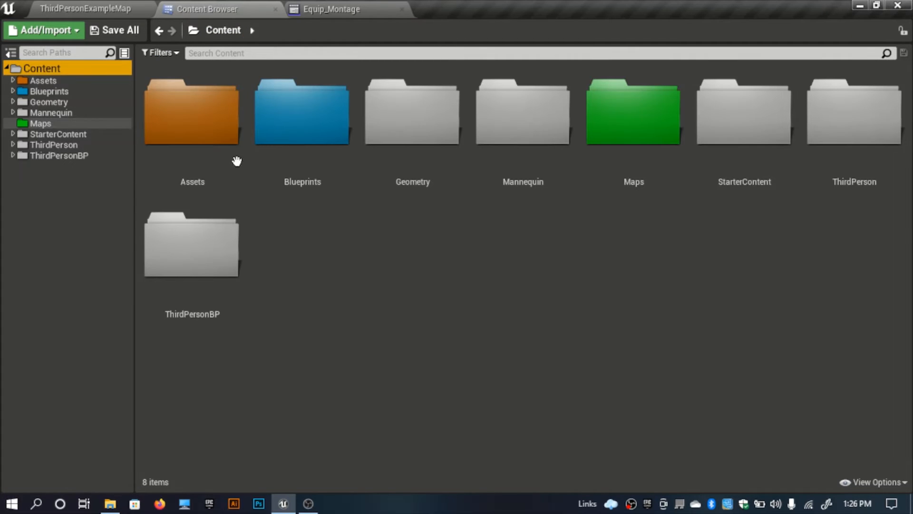
double_click(303, 110)
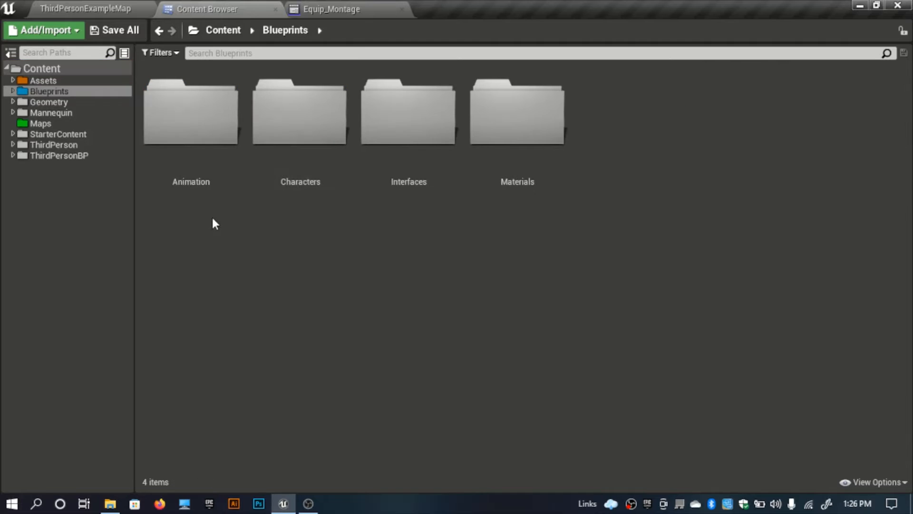
double_click(190, 111)
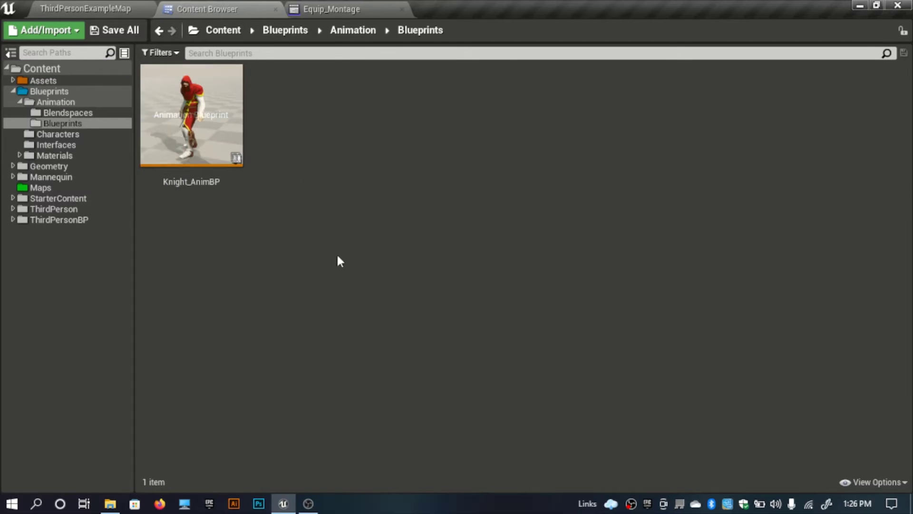
double_click(191, 114)
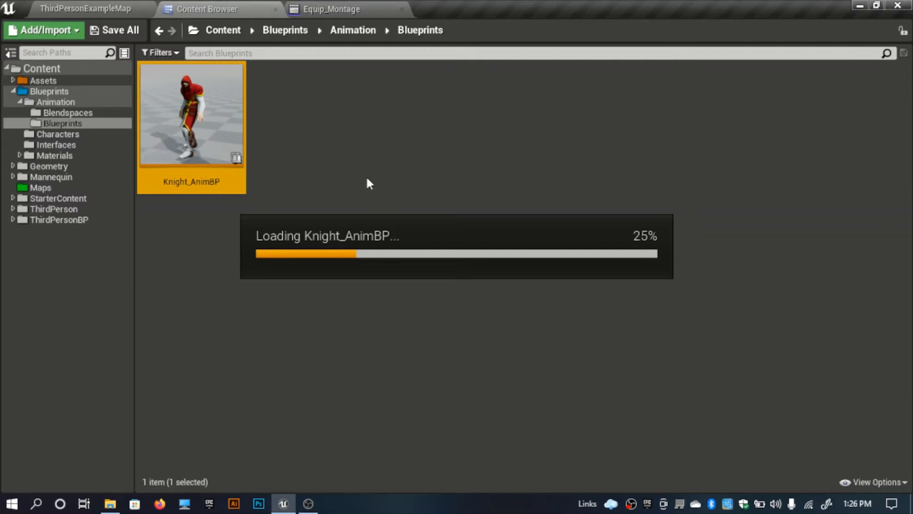
double_click(191, 114)
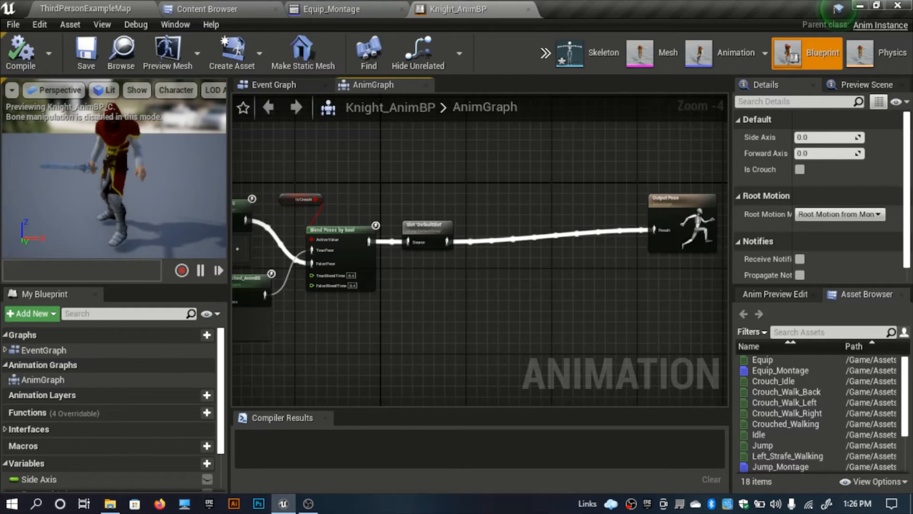
Copy the Slot node, name it UpperAnims, wire it before Output Pose, and compile.
scroll(up, 3)
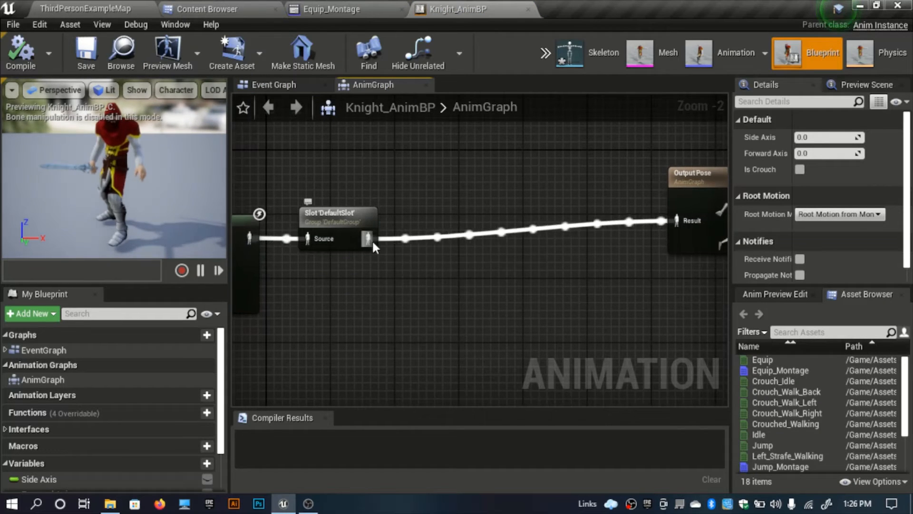
click(338, 212)
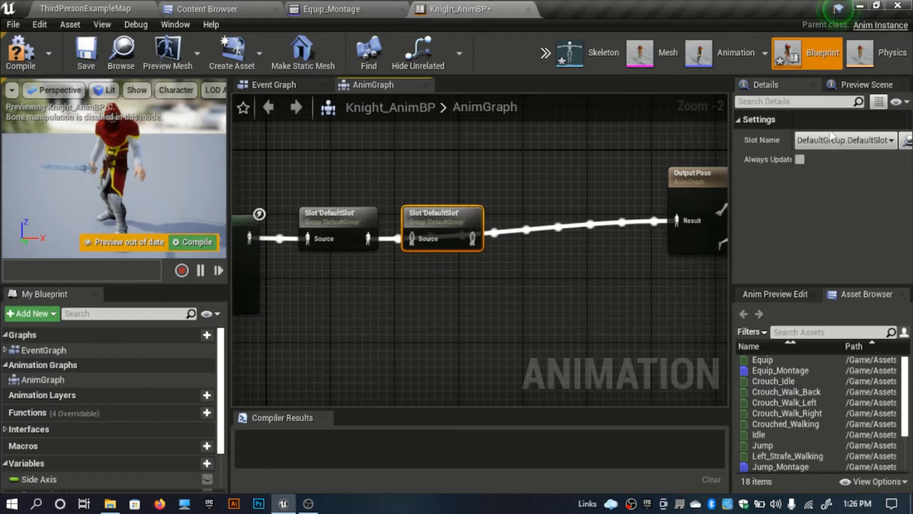
click(844, 140)
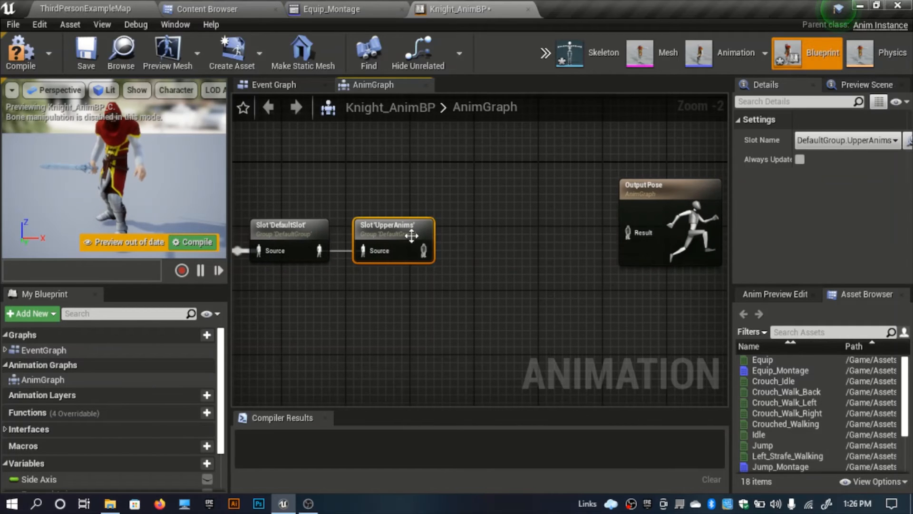
mouse_move(428, 236)
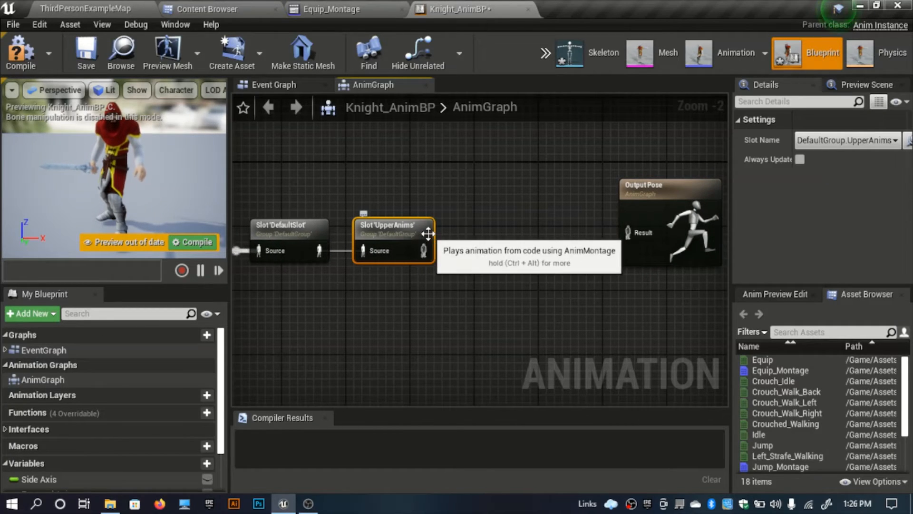
mouse_move(504, 214)
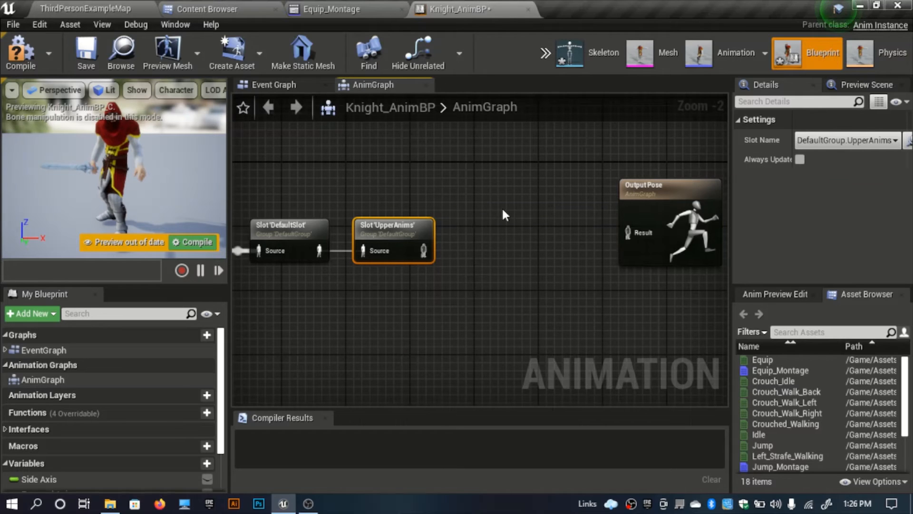
mouse_move(460, 215)
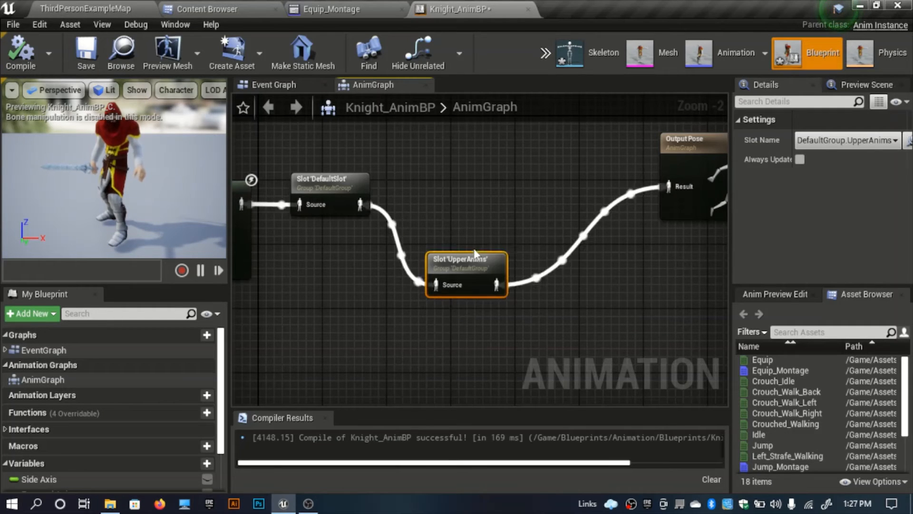
mouse_move(469, 236)
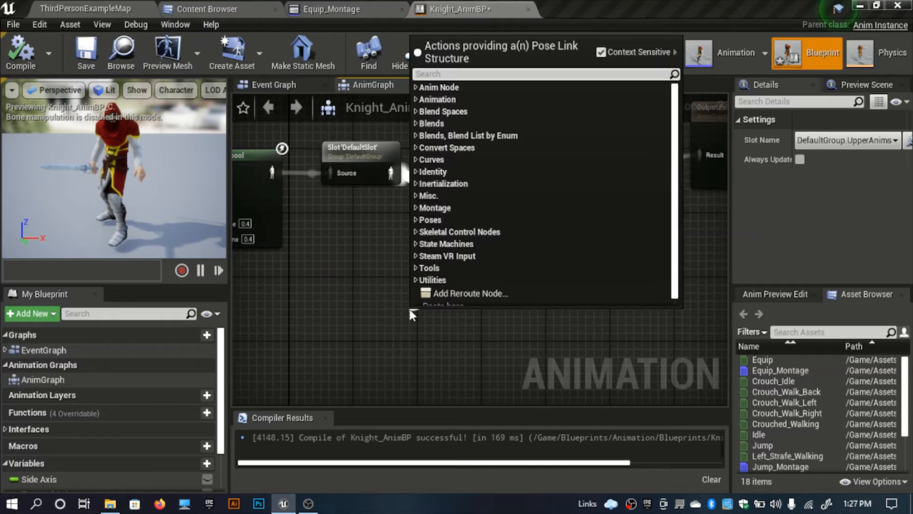
Add a Layered blend per bone node: DefaultSlot as Base Pose, UpperAnims as Blend Poses 0.
text(lay)
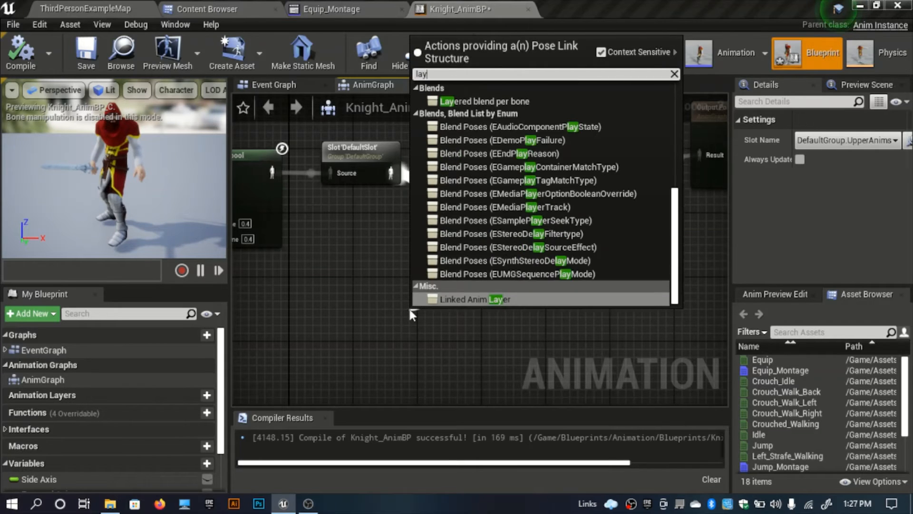
text(e)
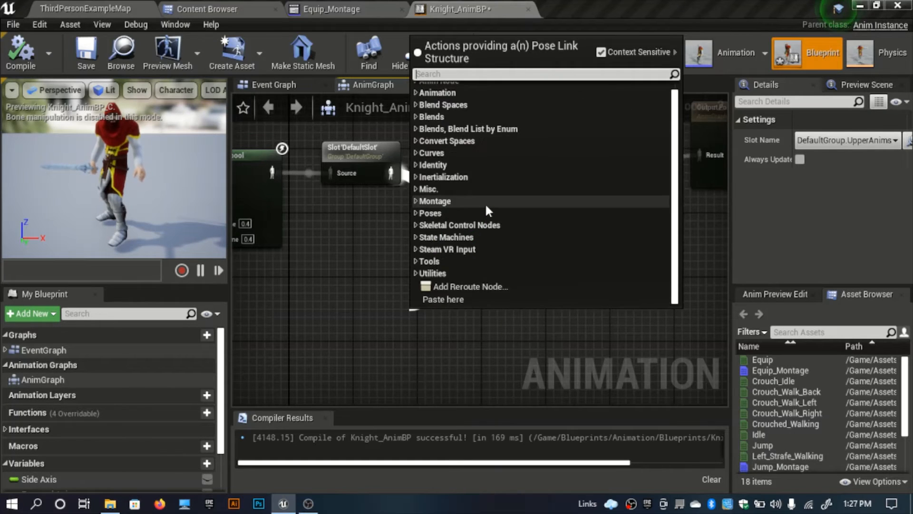
text(blend layered)
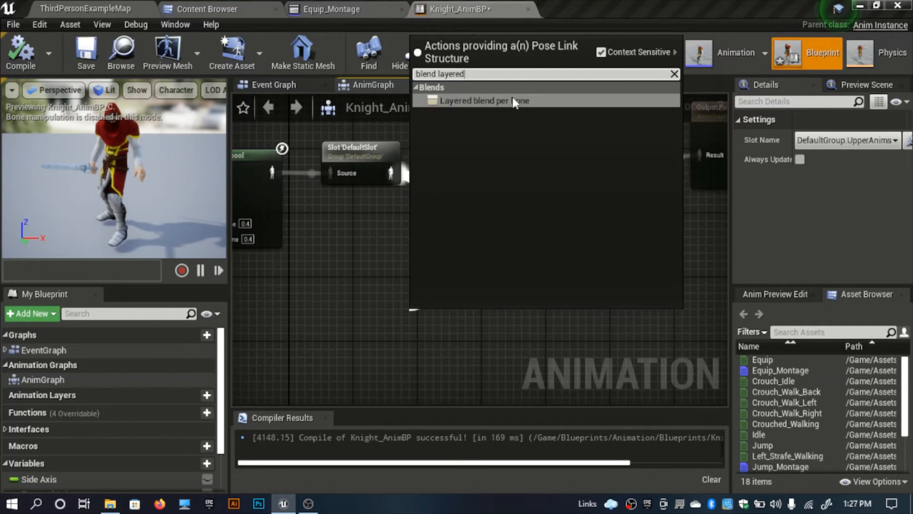
click(484, 100)
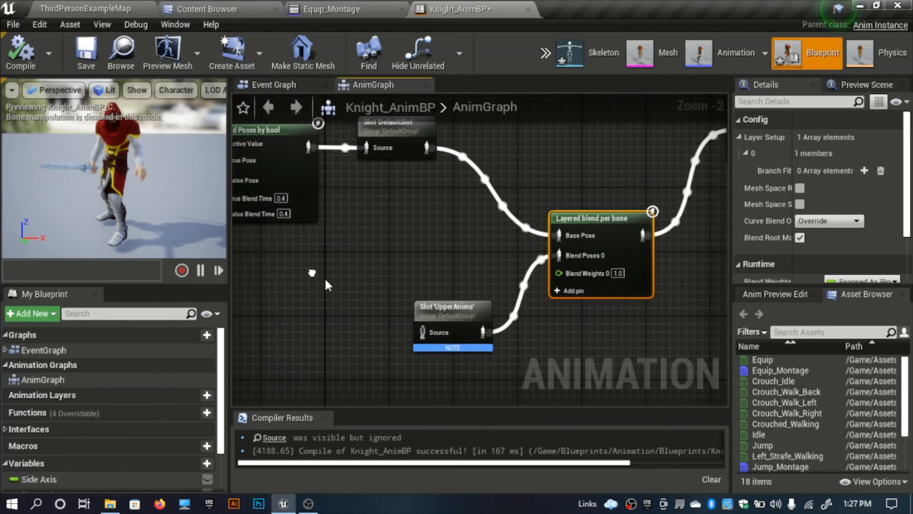
mouse_move(448, 332)
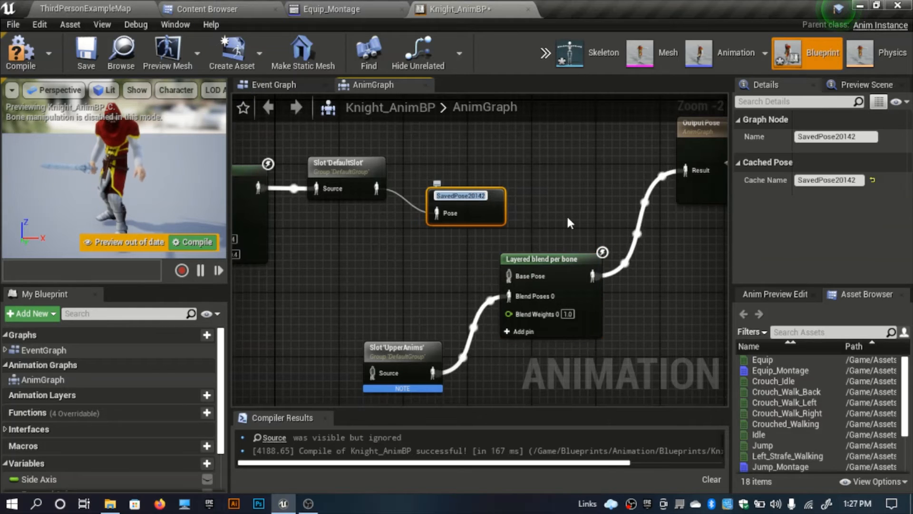
mouse_move(416, 303)
text(Default)
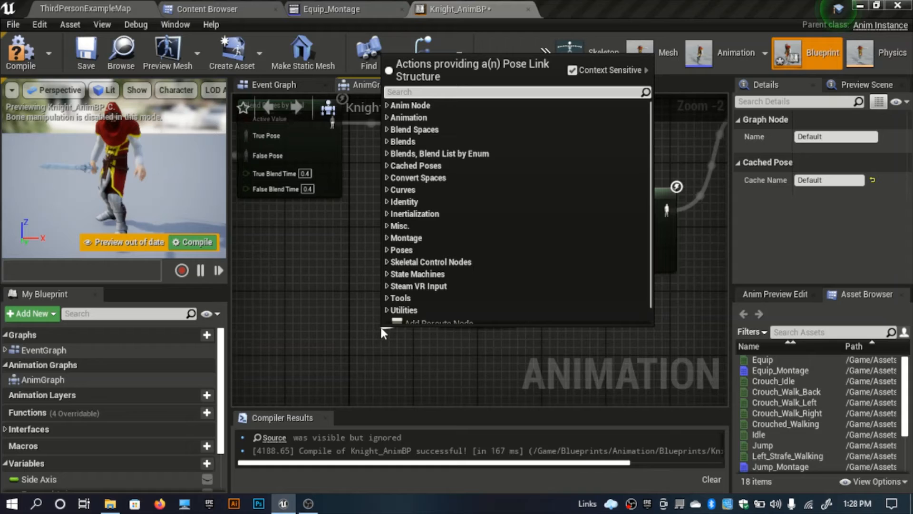
Cache DefaultSlot's pose as 'Default' and feed cached copies to UpperAnims and Base Pose.
text(cac)
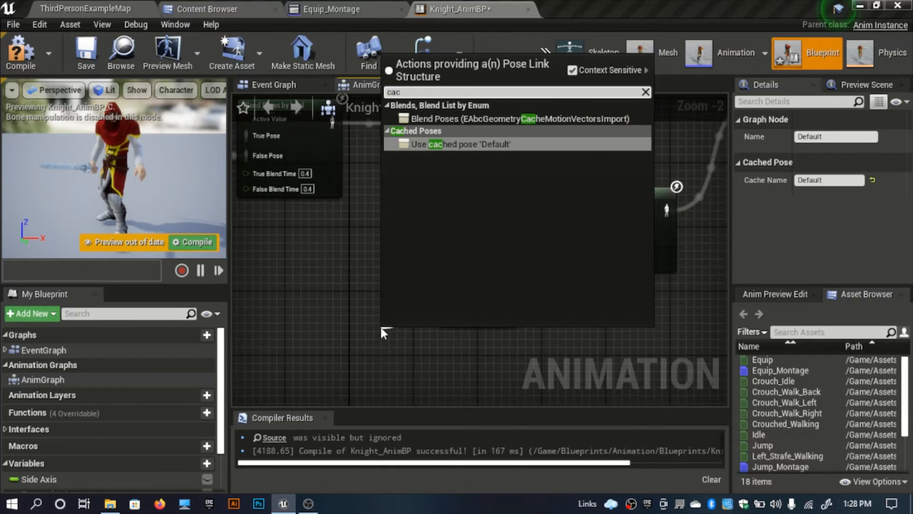
click(461, 143)
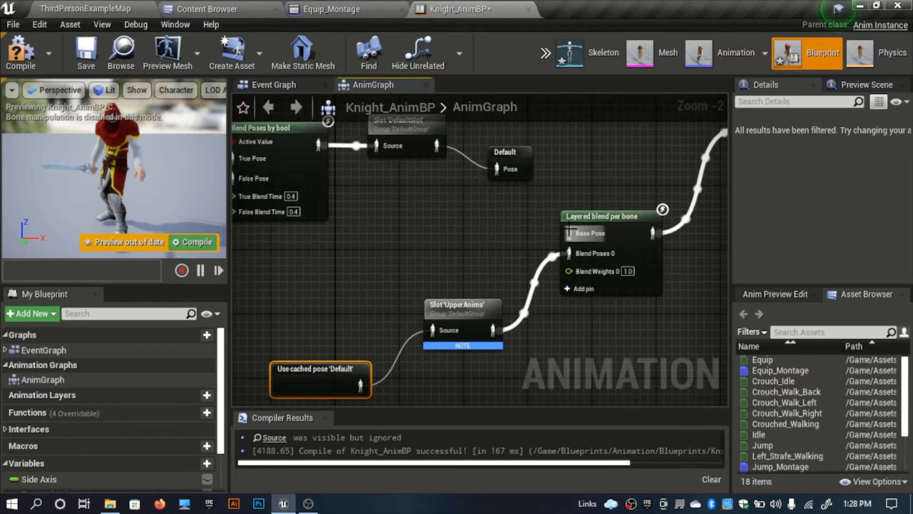
mouse_move(320, 364)
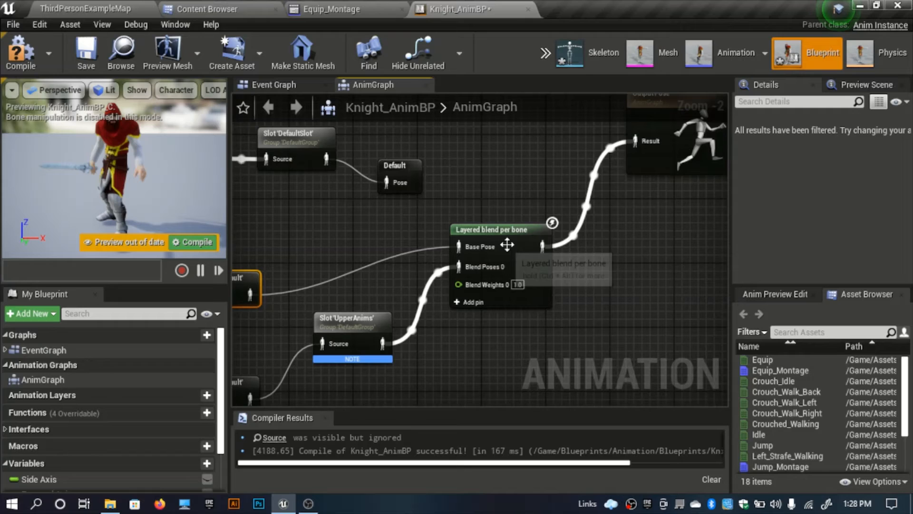
click(497, 237)
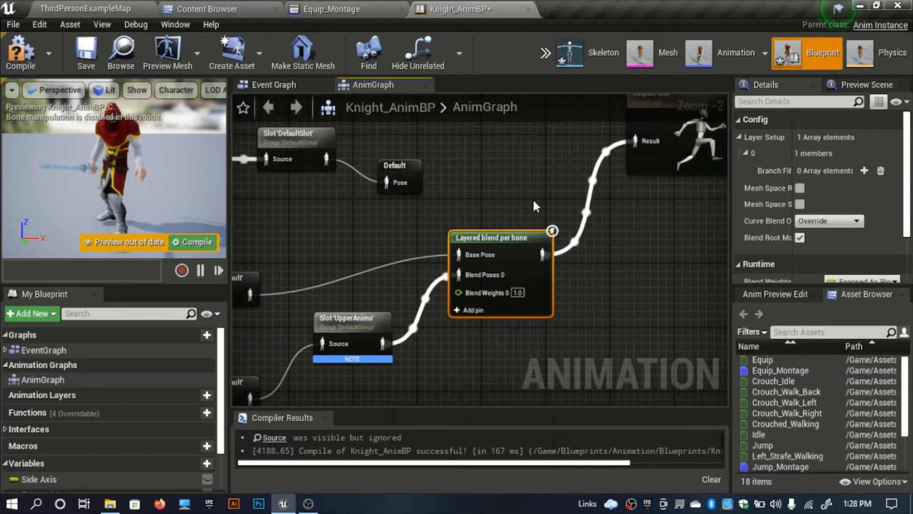
mouse_move(740, 163)
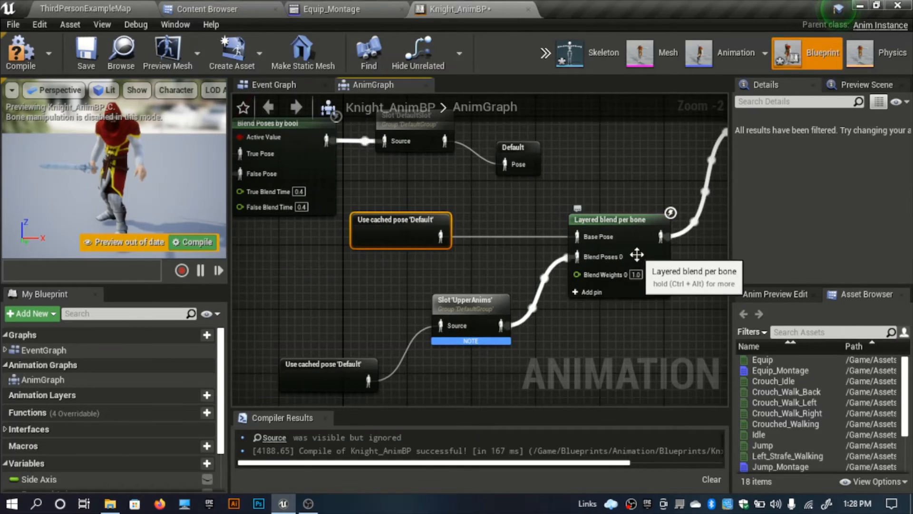
Add and expand a branch filter entry under Layer Setup 0 of the Layered blend per bone.
click(609, 220)
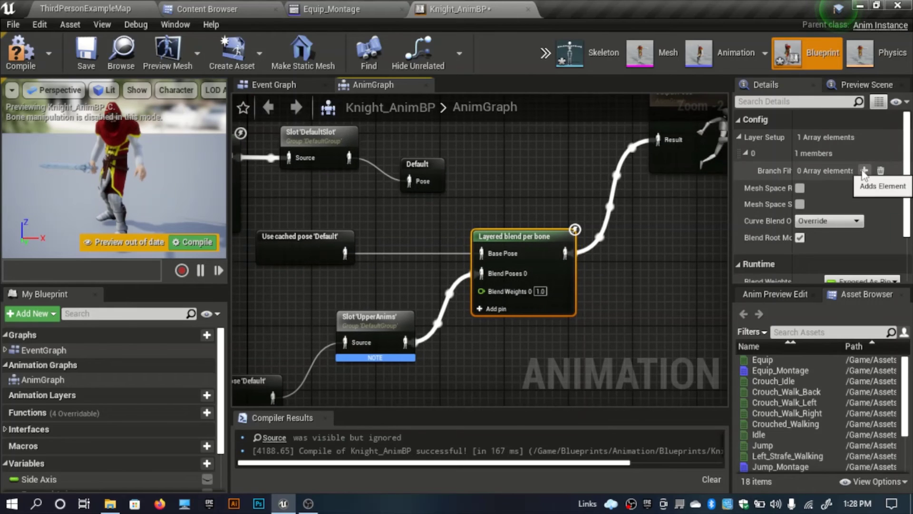
click(863, 171)
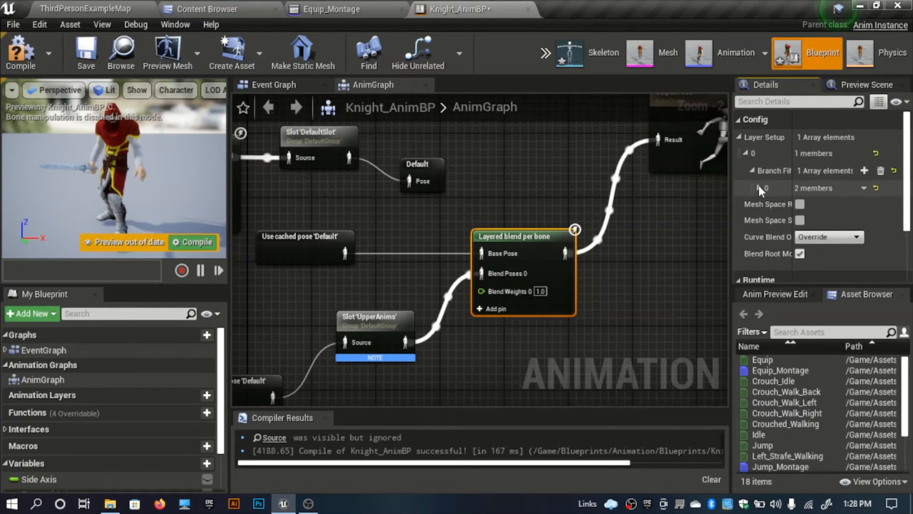
click(747, 188)
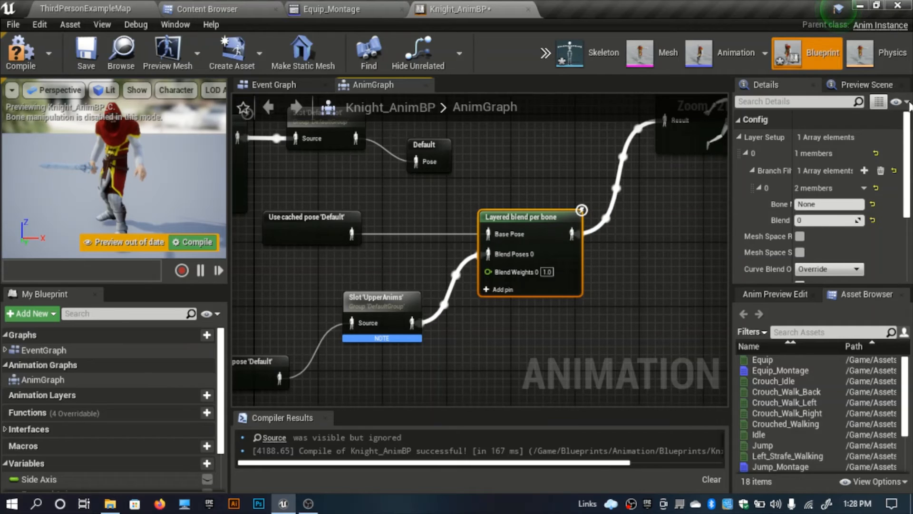
mouse_move(632, 81)
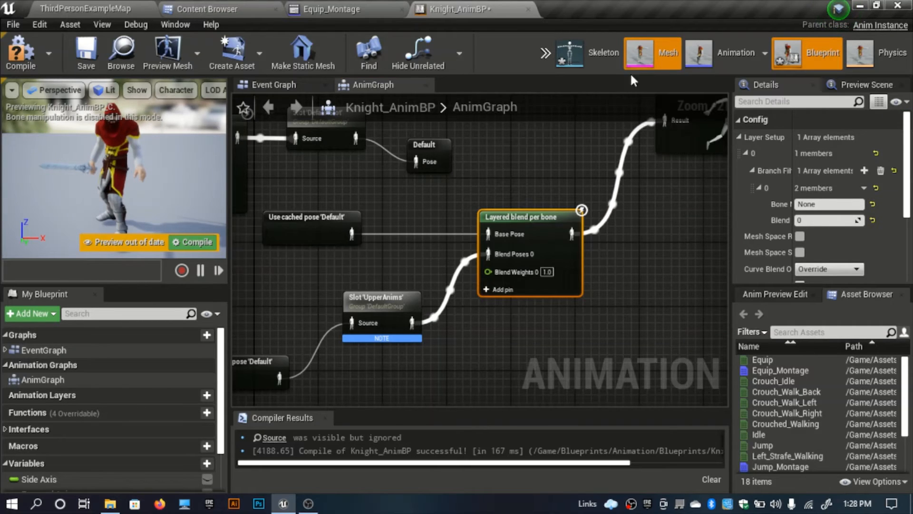
Select the Spine bone in knight_Mesh's Skeleton Tree, then return to Knight_AnimBP's graph.
click(668, 52)
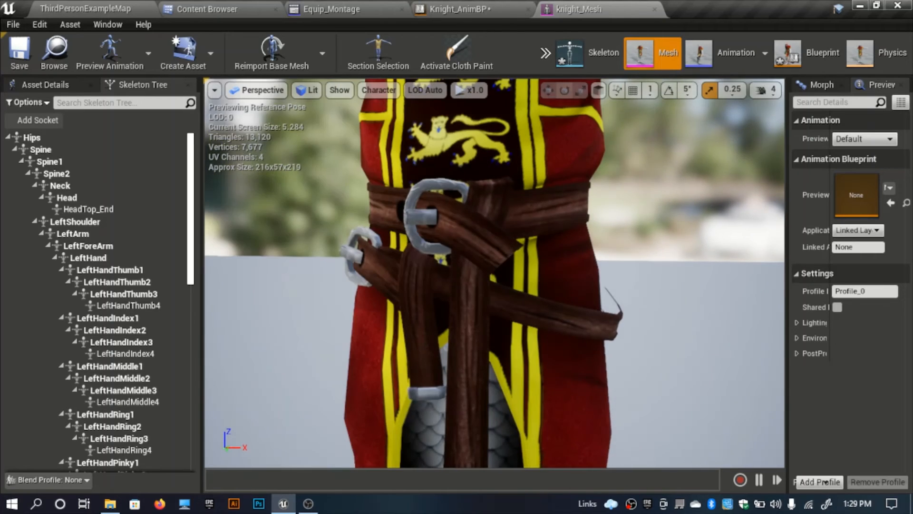
scroll(down, 3)
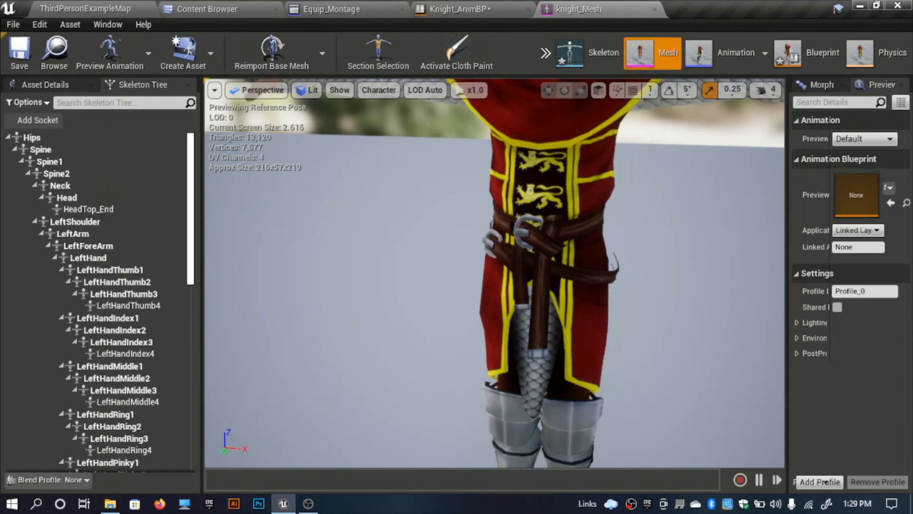
click(40, 149)
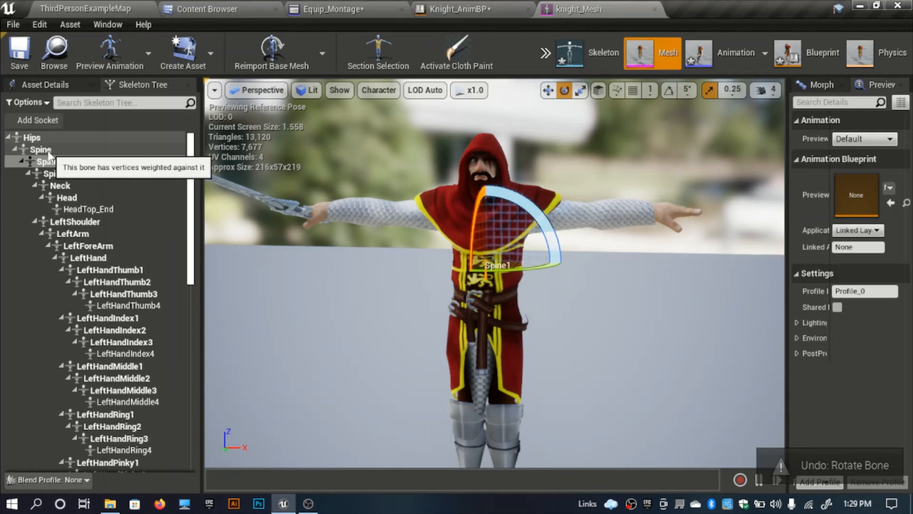
click(40, 149)
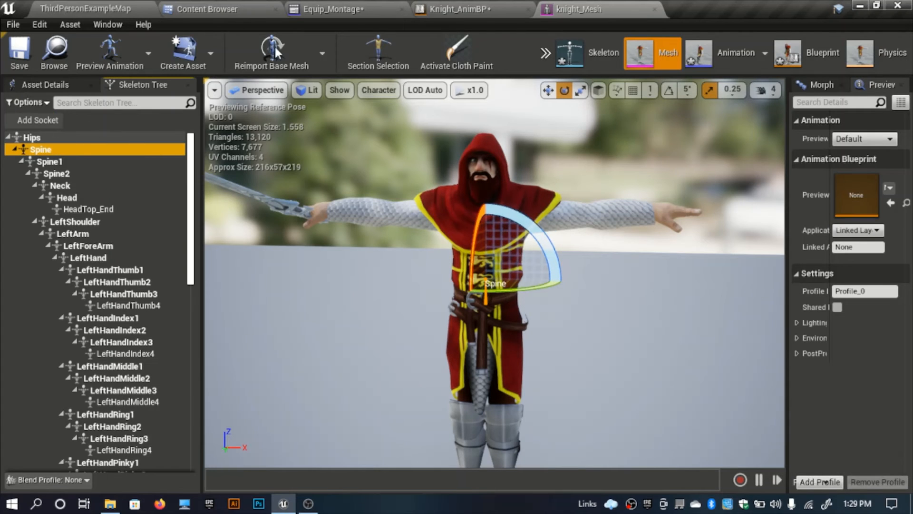
click(823, 52)
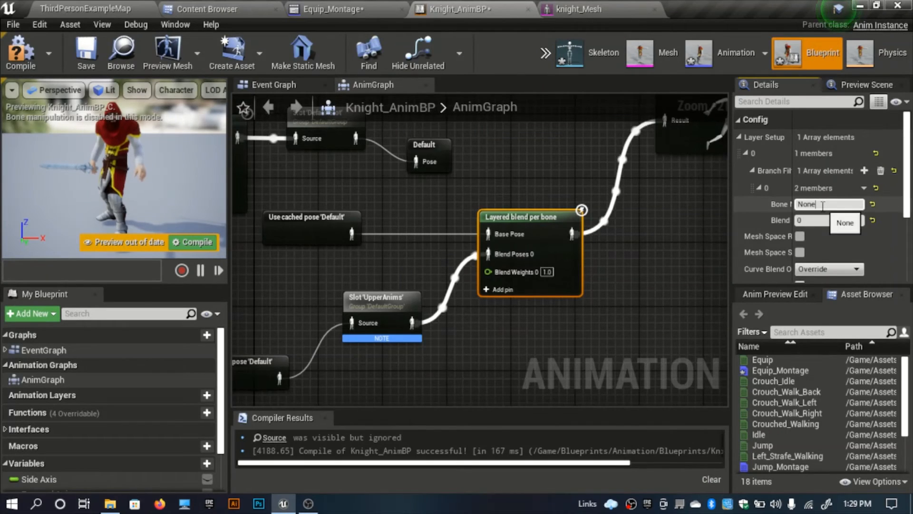
Set the Layered blend per bone branch filter to the Spine bone, check the knight skeleton, and save all.
text(Spi)
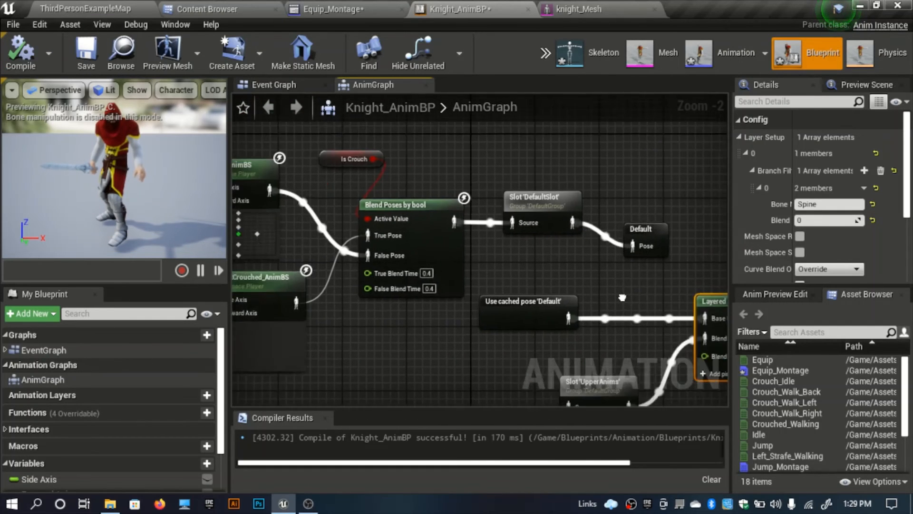
click(577, 9)
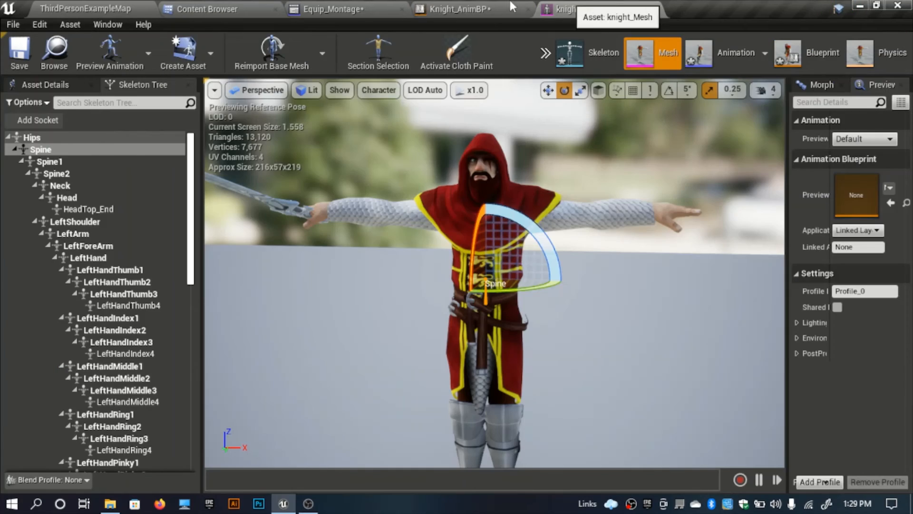
click(338, 9)
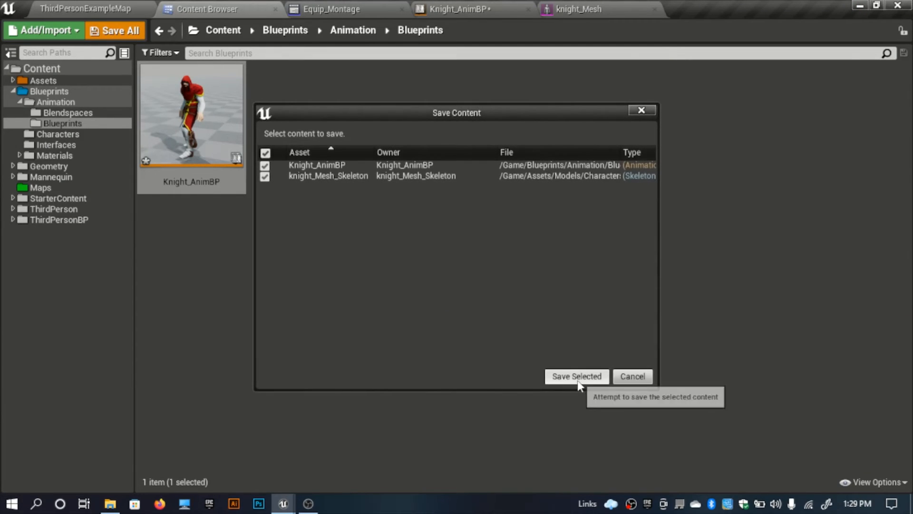
Save the anim blueprint and skeleton, then review the Equip_Montage animation.
click(576, 375)
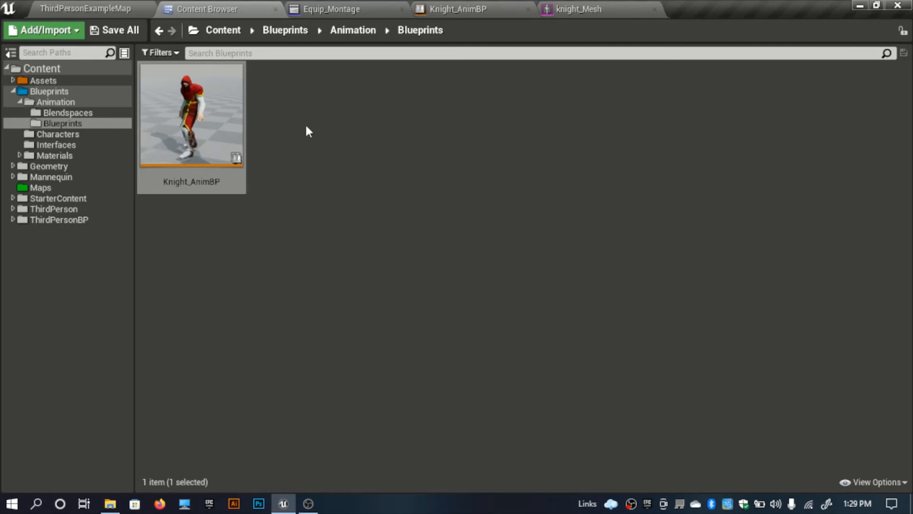
mouse_move(332, 10)
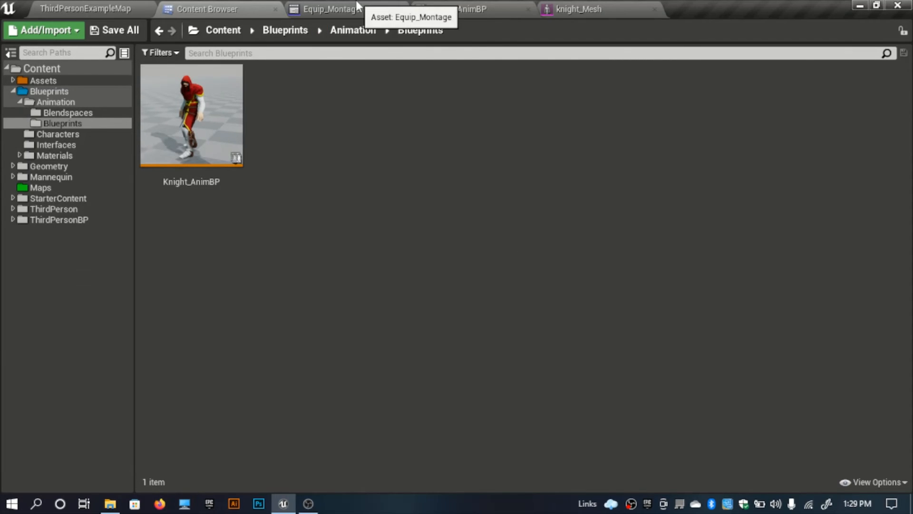
mouse_move(319, 10)
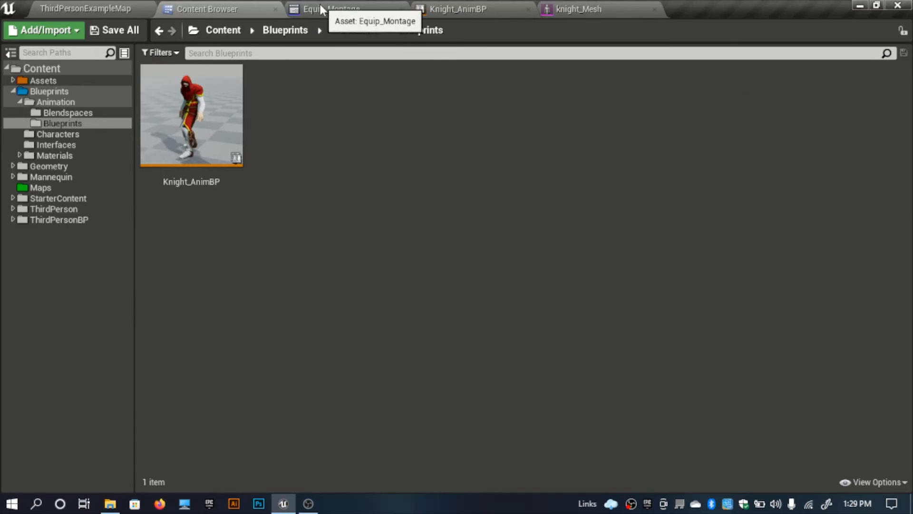
mouse_move(400, 387)
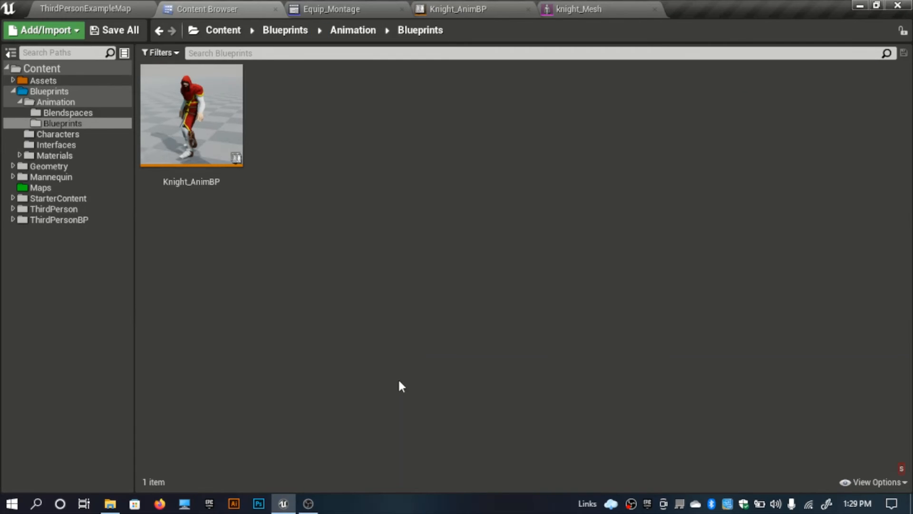
mouse_move(356, 251)
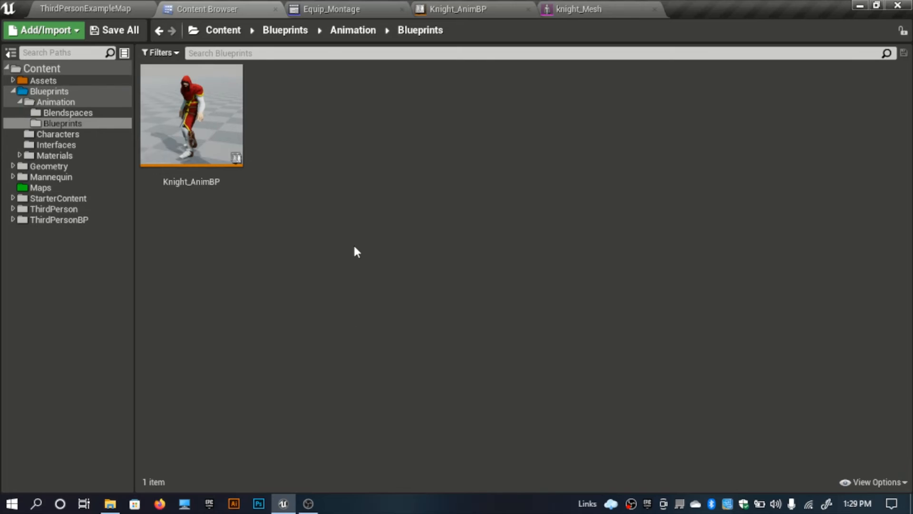
click(331, 8)
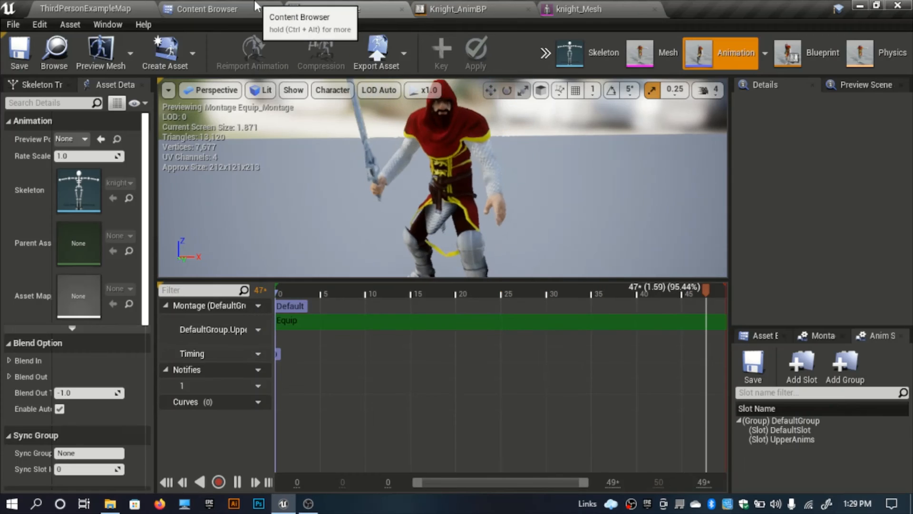
click(208, 8)
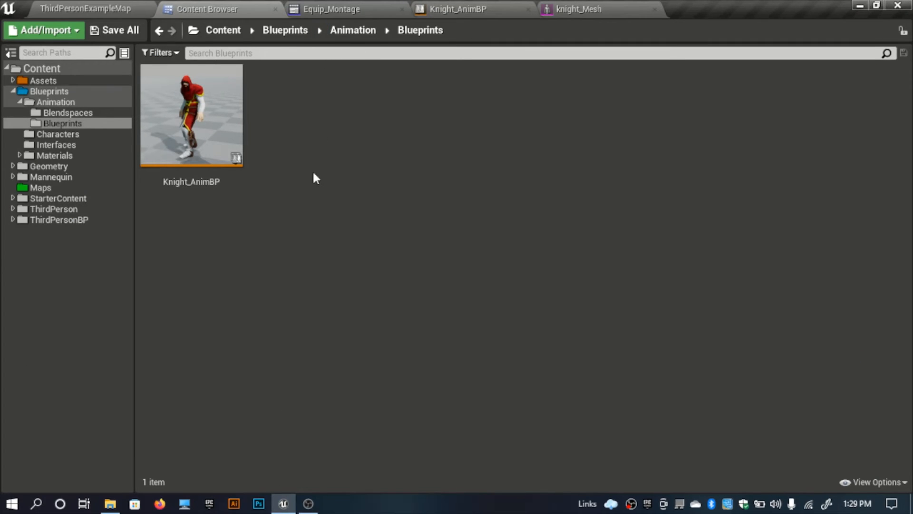
mouse_move(350, 179)
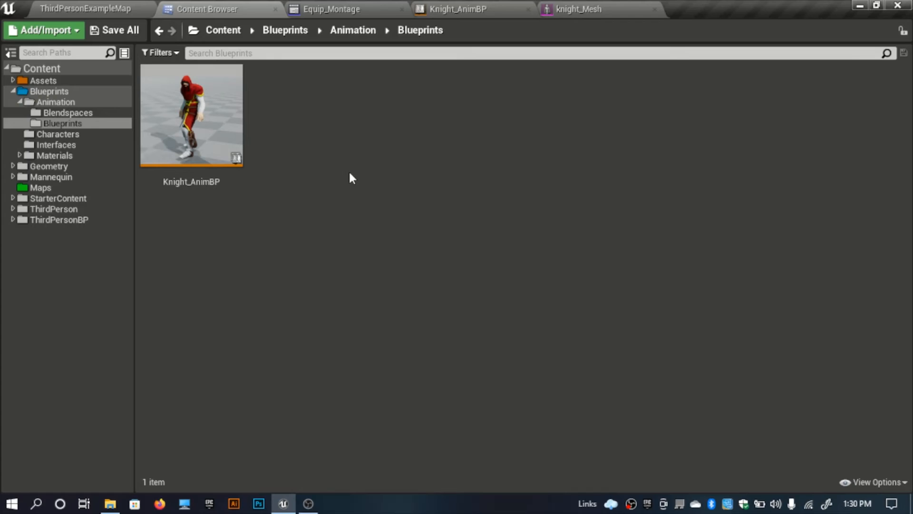
mouse_move(357, 509)
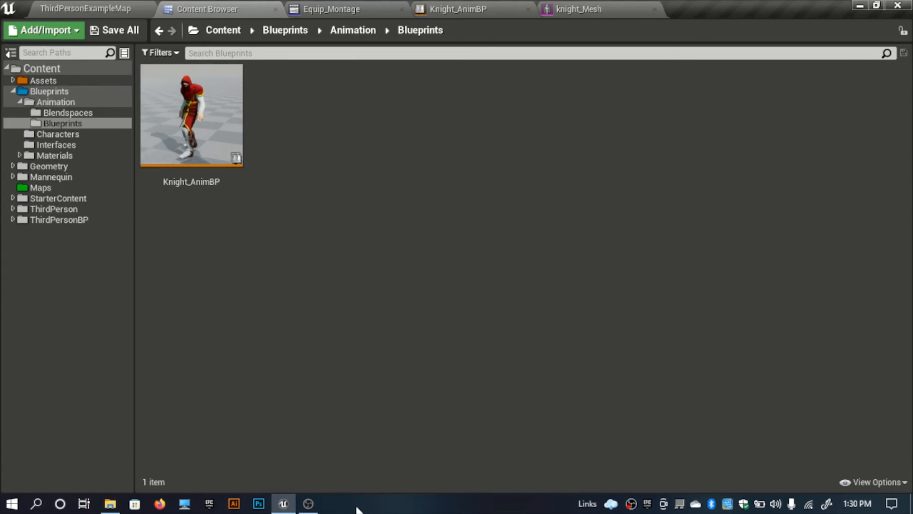
mouse_move(439, 386)
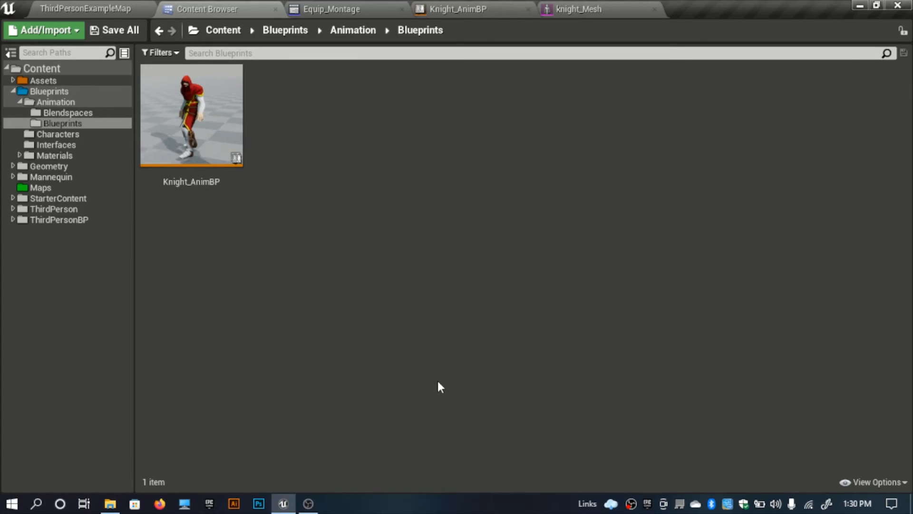
mouse_move(96, 62)
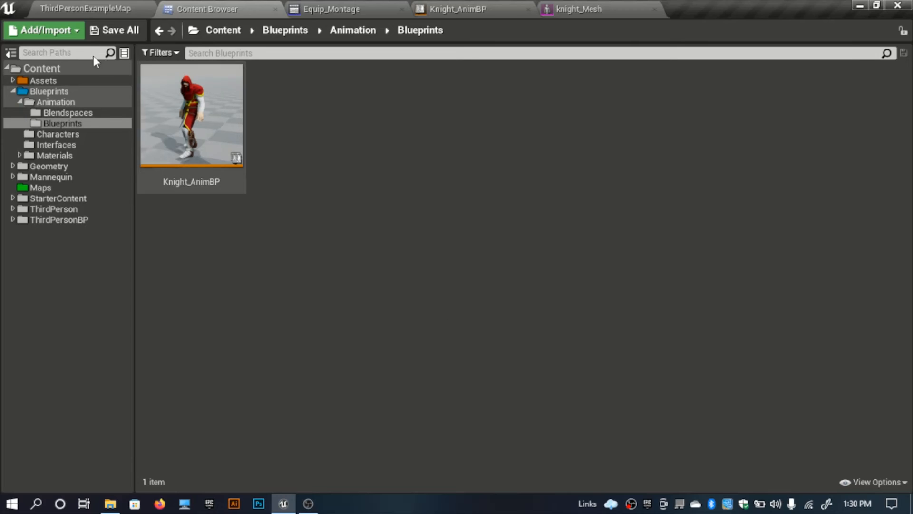
mouse_move(114, 30)
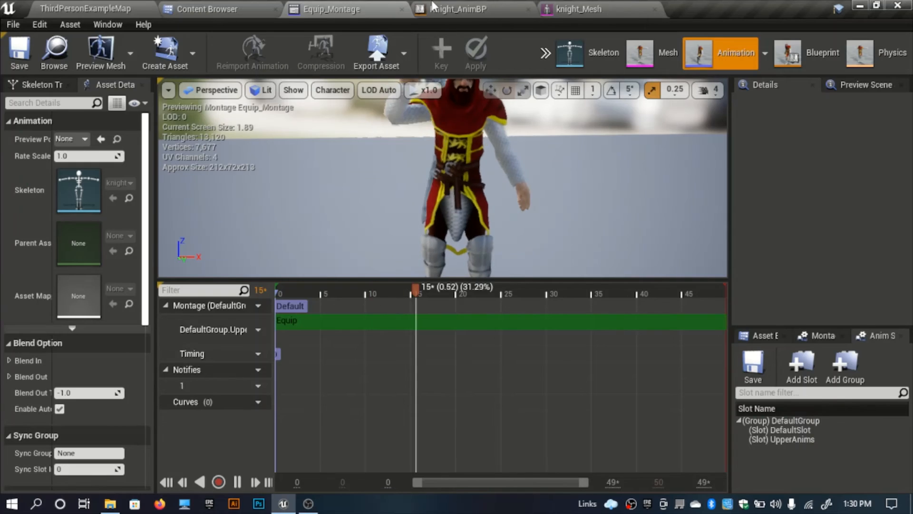
Check Knight_AnimBP, switch to ThirdPersonExampleMap and play the level to test the knight.
click(457, 8)
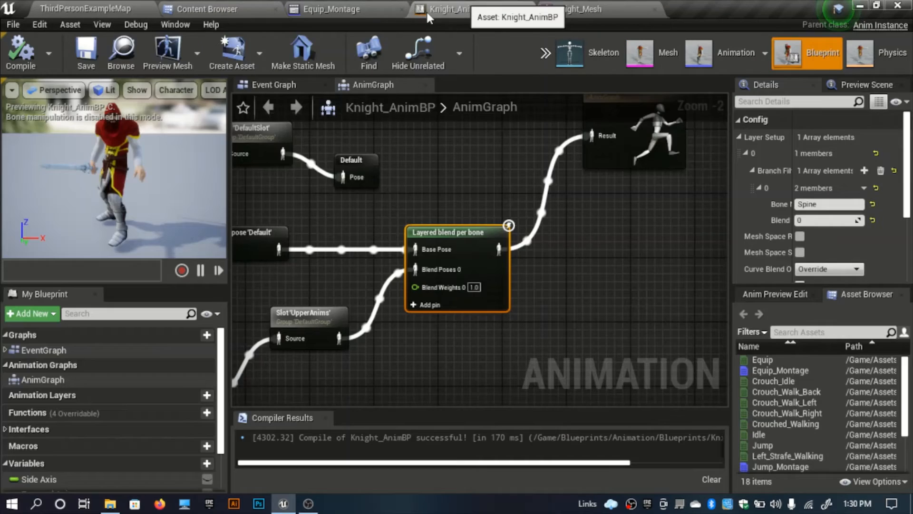
click(206, 9)
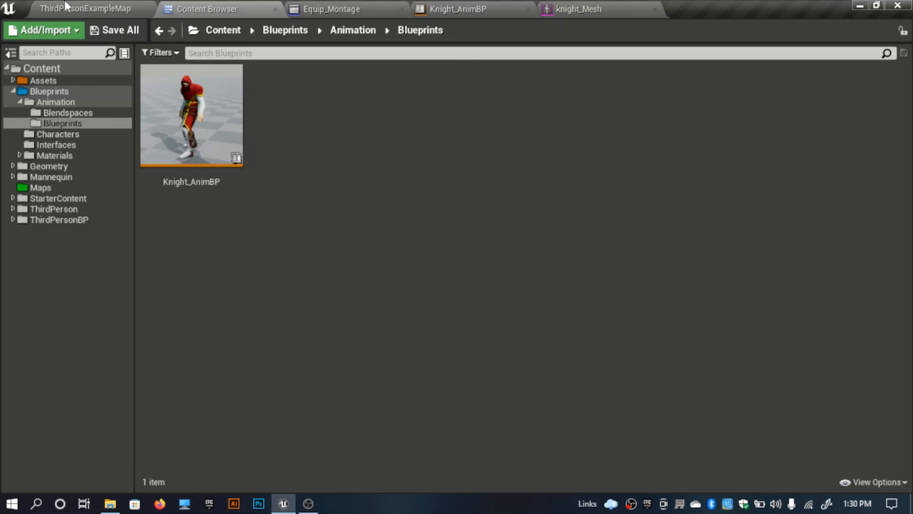
click(85, 9)
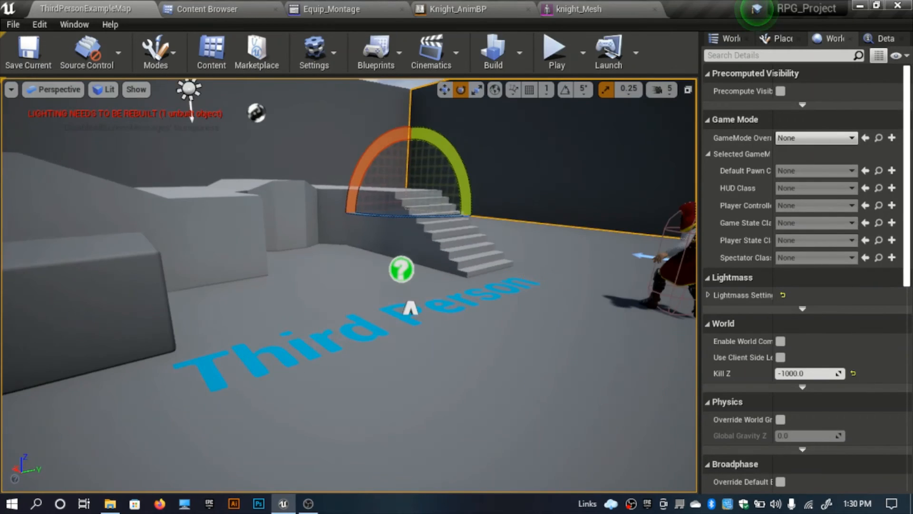
click(555, 52)
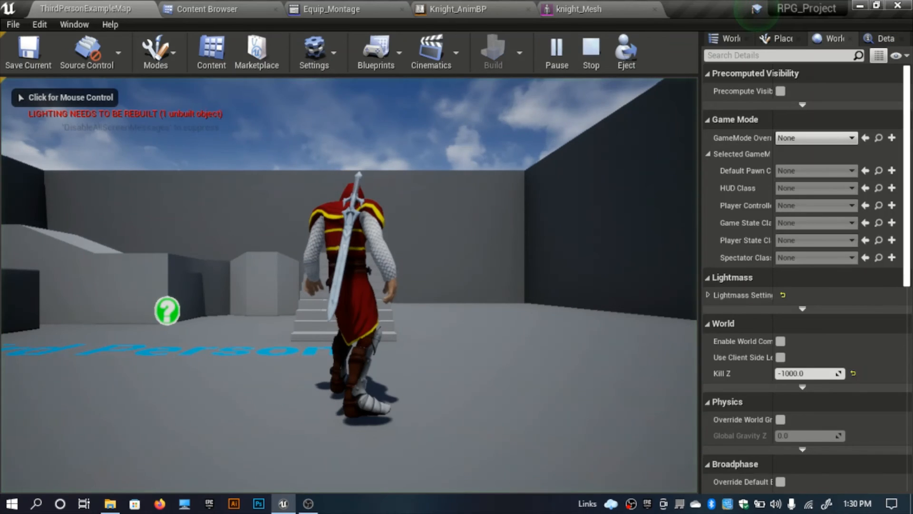